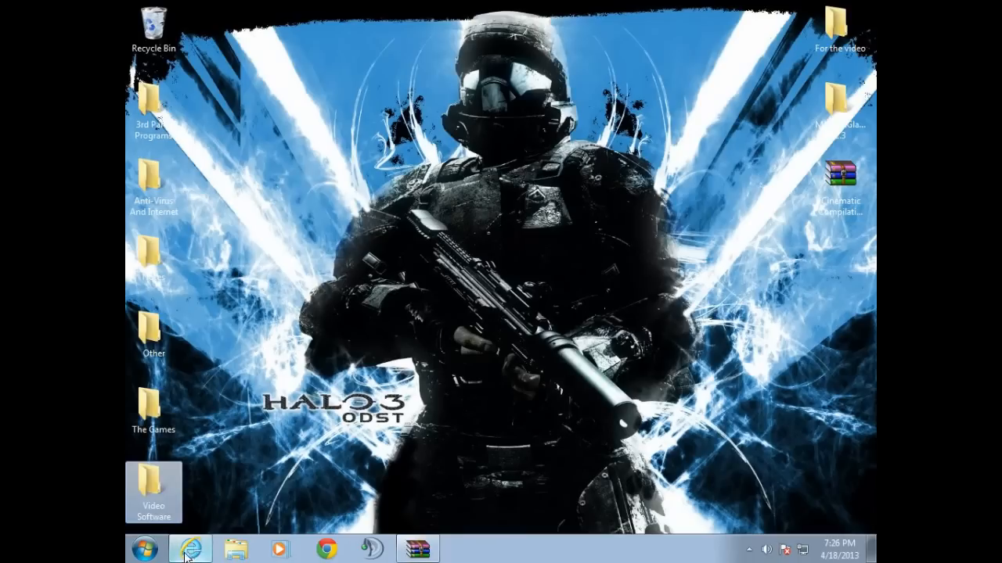
{"action": "mouse_move", "coordinate": [251, 492]}
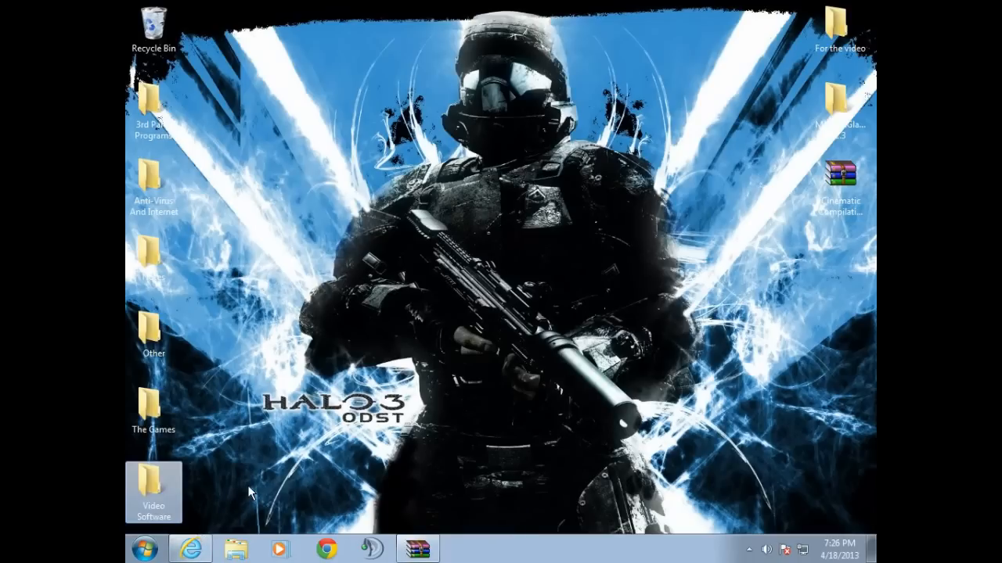
{"action": "mouse_move", "coordinate": [255, 461]}
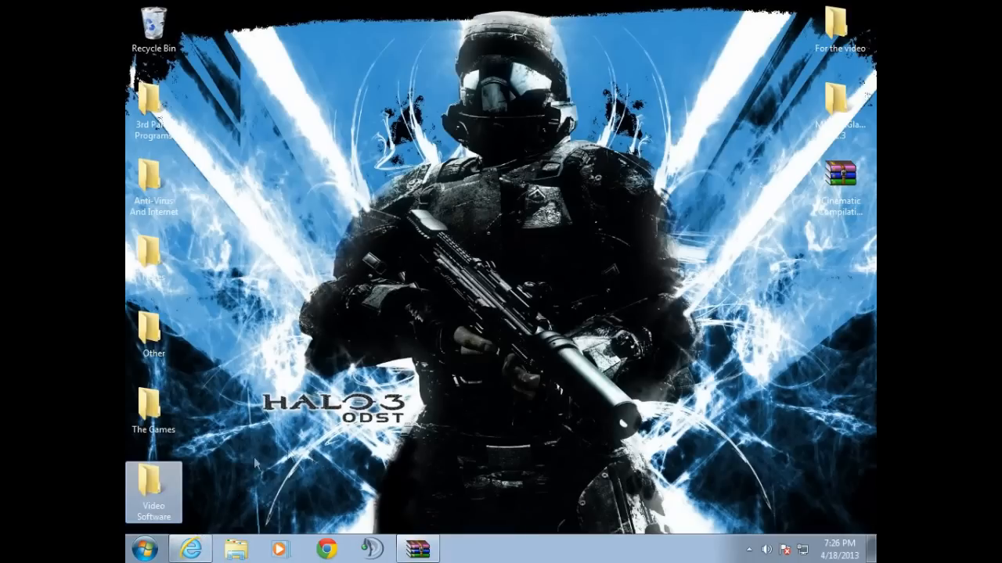
{"action": "mouse_move", "coordinate": [415, 321]}
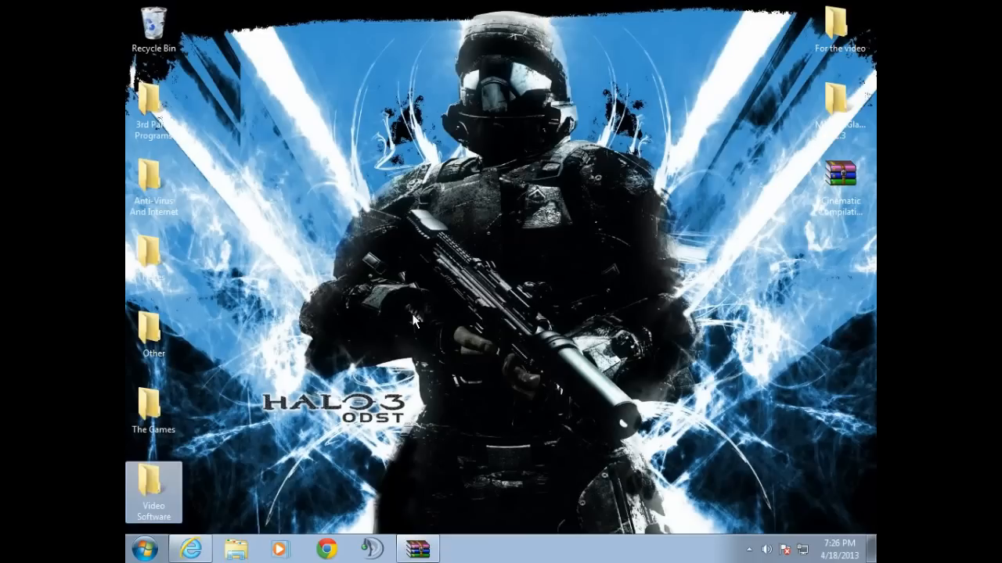
{"action": "mouse_move", "coordinate": [262, 504]}
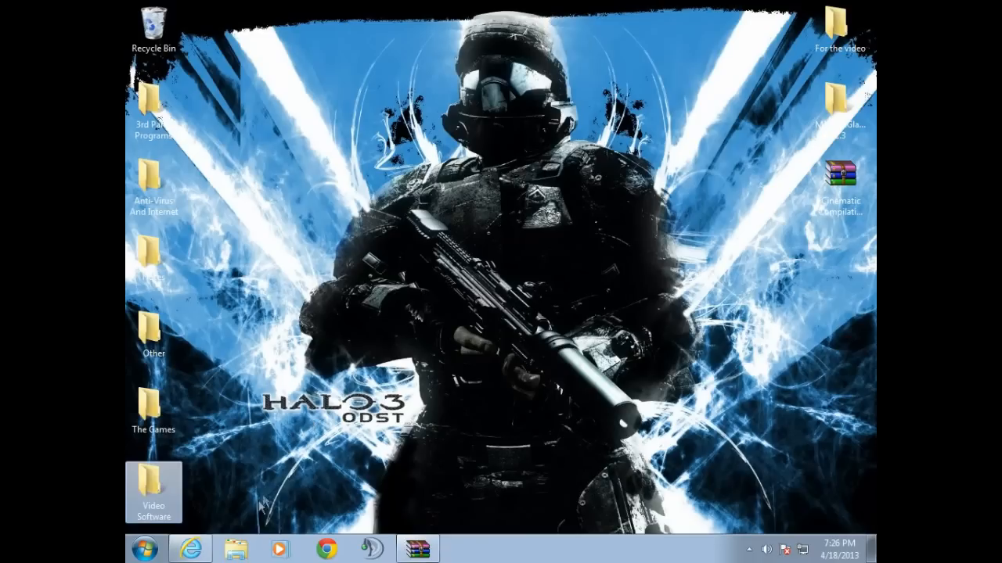
{"action": "mouse_move", "coordinate": [223, 498]}
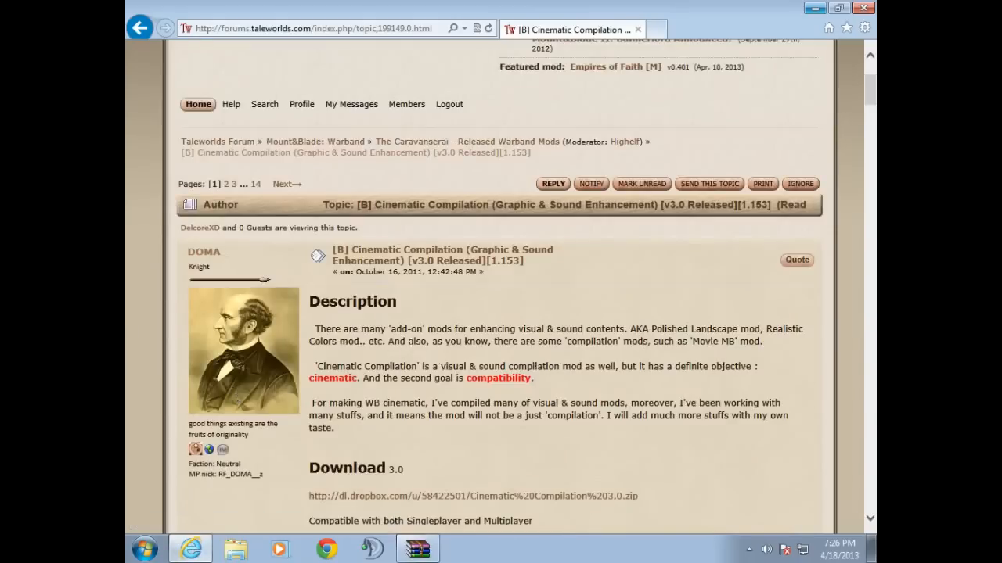
Scroll the forum topic to the version 3.0 download link and installation steps
{"action": "scroll", "scroll_direction": "up", "scroll_amount": 3}
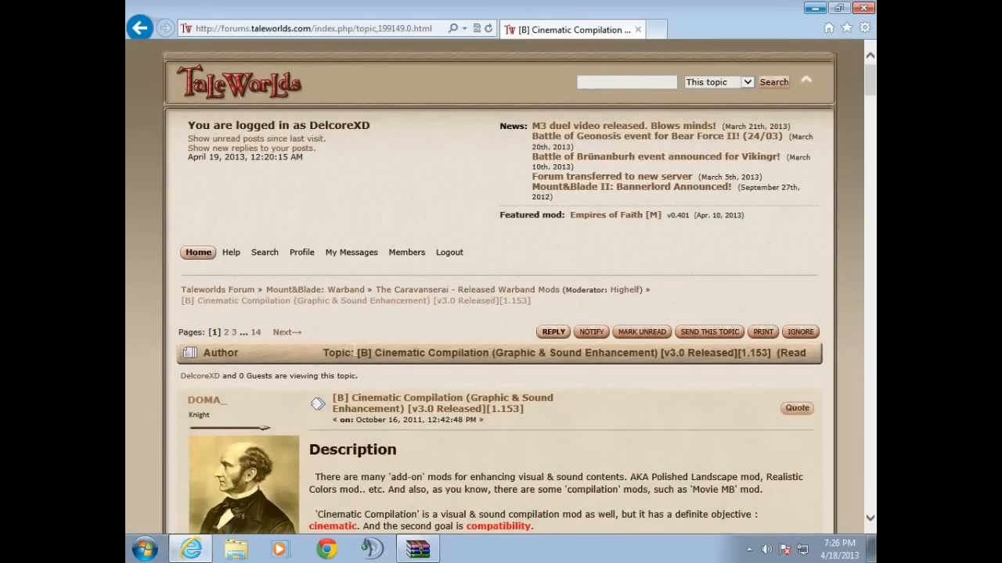
{"action": "mouse_move", "coordinate": [332, 336]}
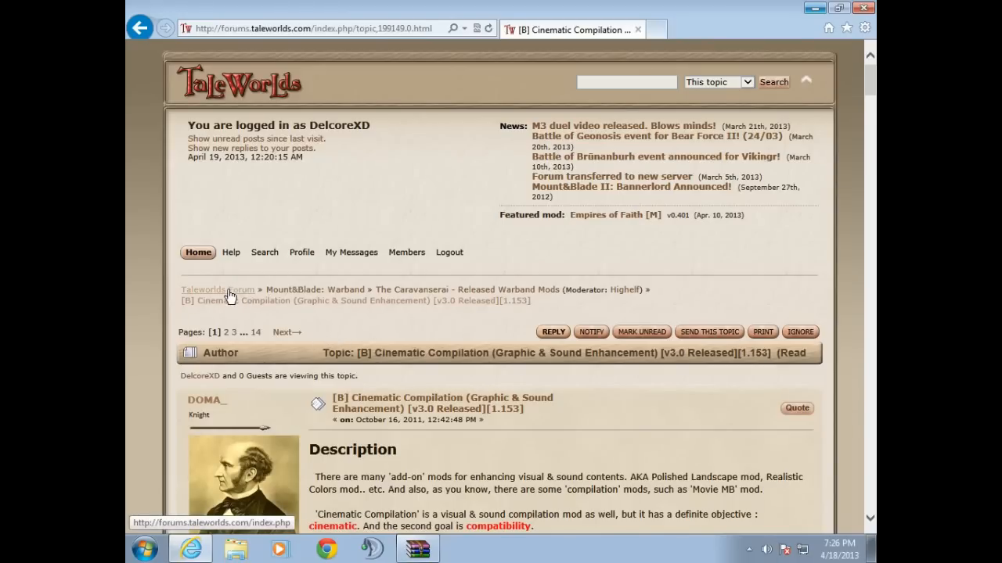
{"action": "mouse_move", "coordinate": [315, 289]}
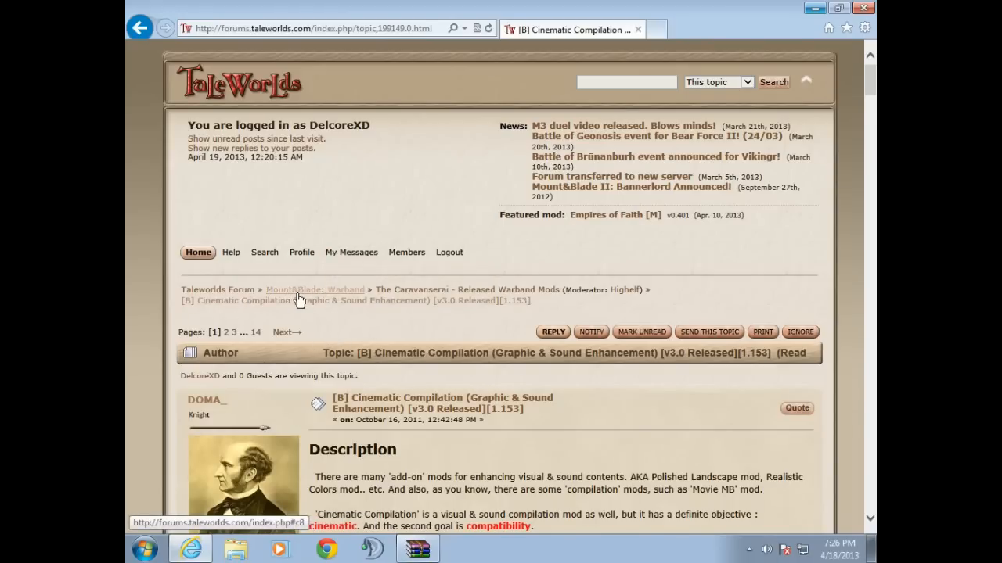
{"action": "mouse_move", "coordinate": [421, 296]}
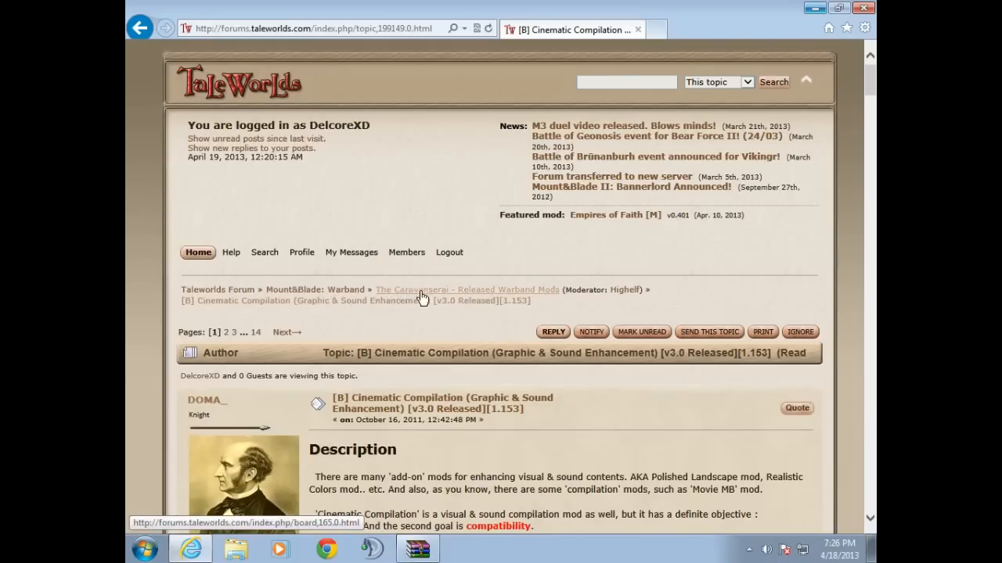
{"action": "mouse_move", "coordinate": [471, 283]}
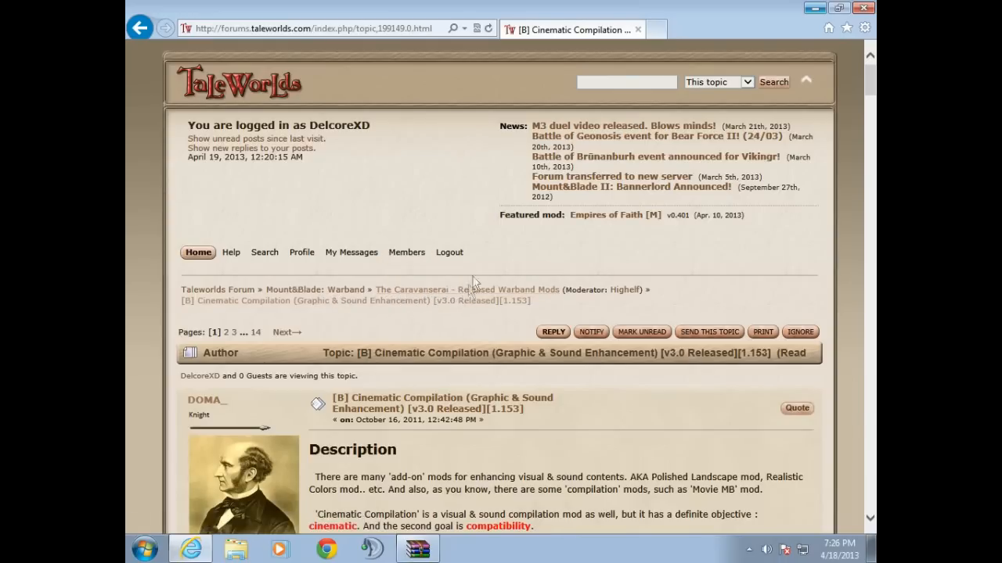
{"action": "mouse_move", "coordinate": [571, 309]}
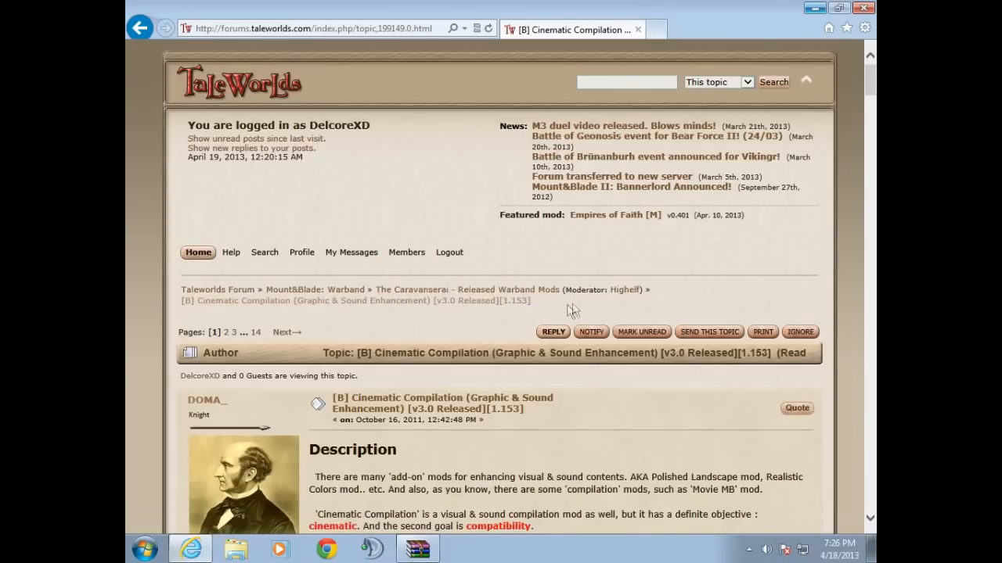
{"action": "mouse_move", "coordinate": [231, 313]}
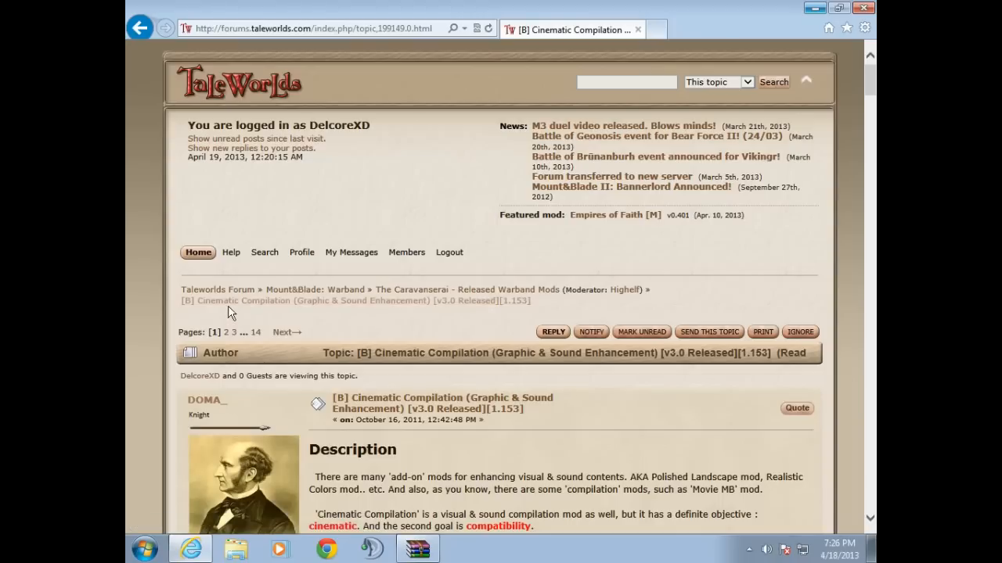
{"action": "mouse_move", "coordinate": [328, 306]}
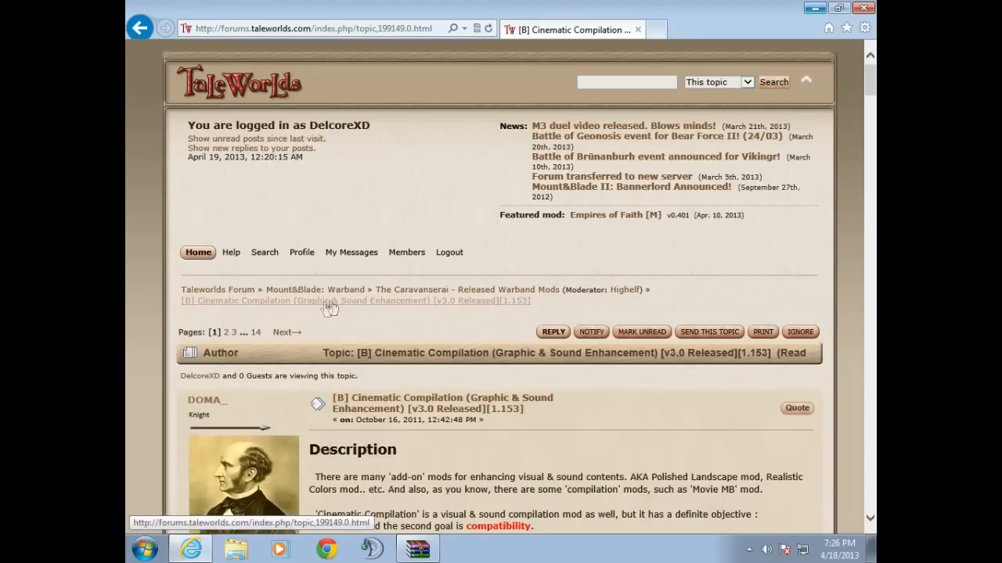
{"action": "mouse_move", "coordinate": [517, 307]}
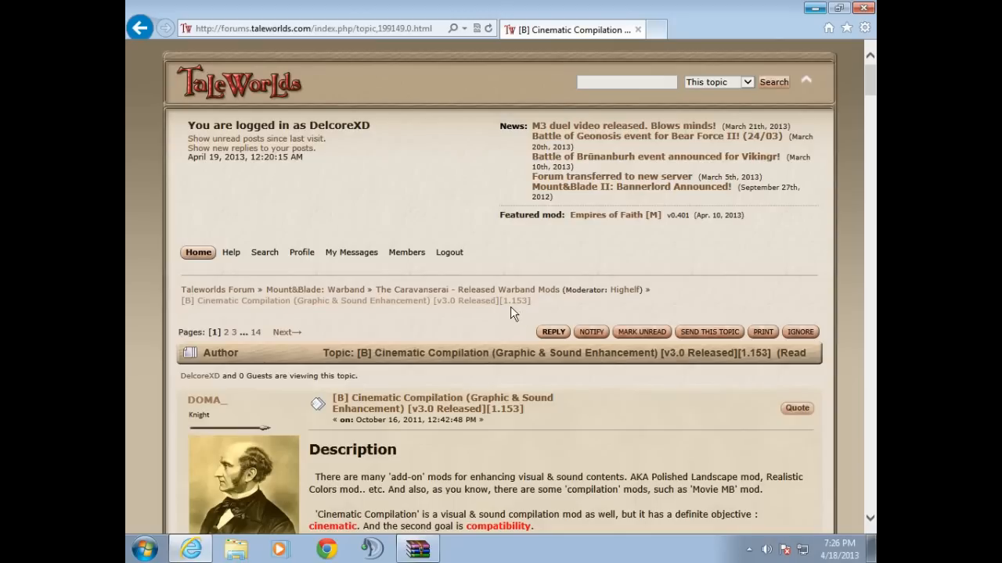
{"action": "mouse_move", "coordinate": [817, 266]}
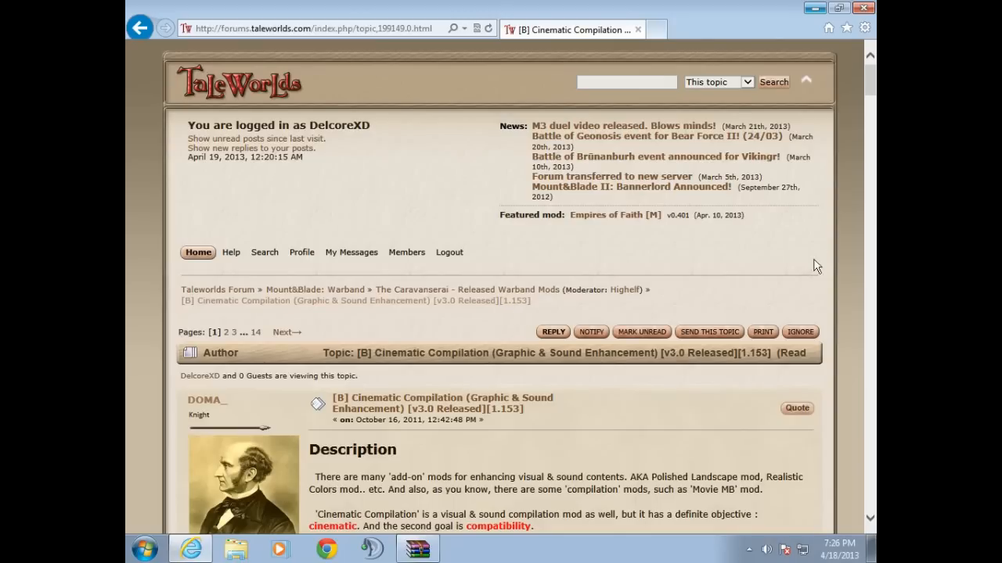
{"action": "scroll", "scroll_direction": "down", "scroll_amount": 3}
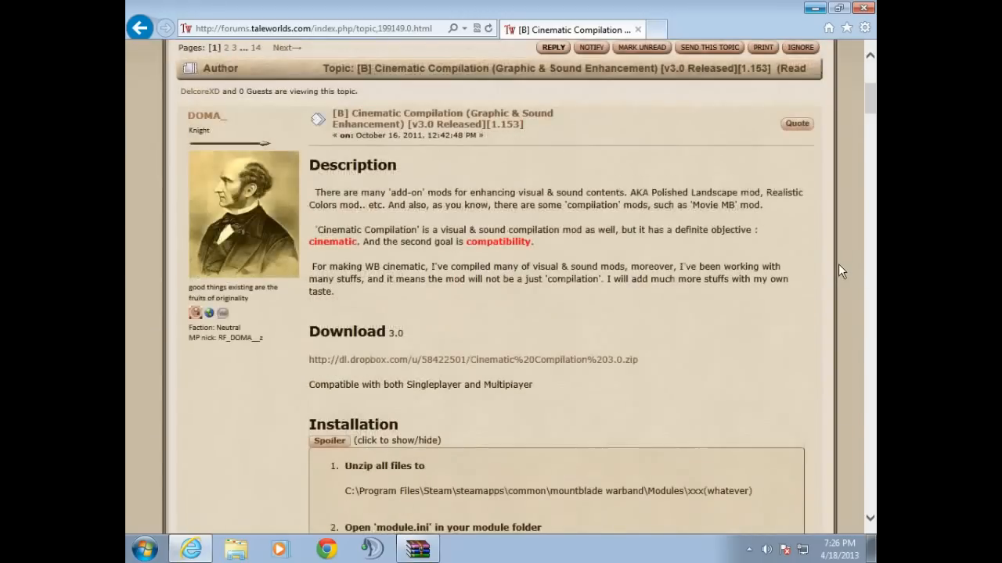
{"action": "mouse_move", "coordinate": [621, 366]}
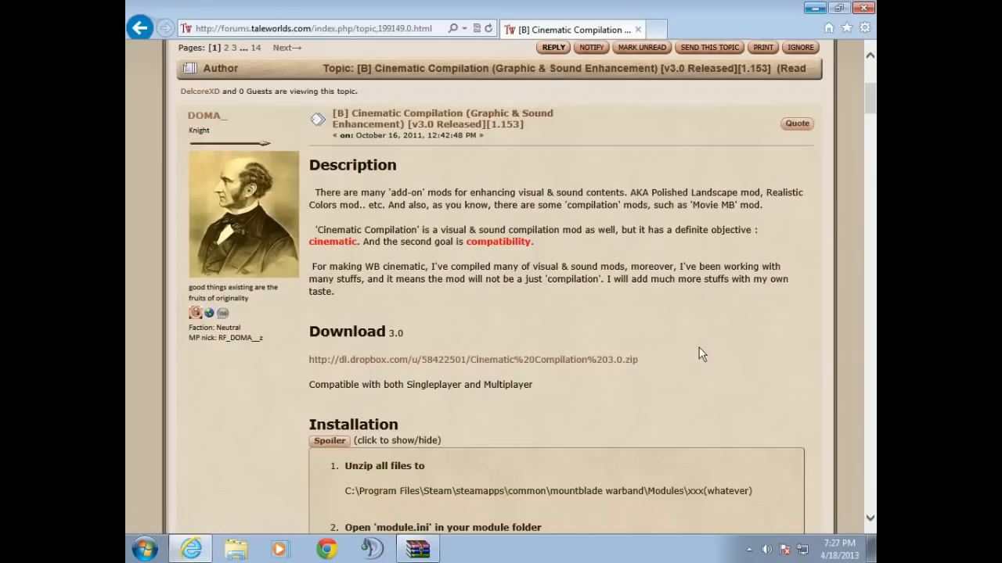
{"action": "mouse_move", "coordinate": [785, 304]}
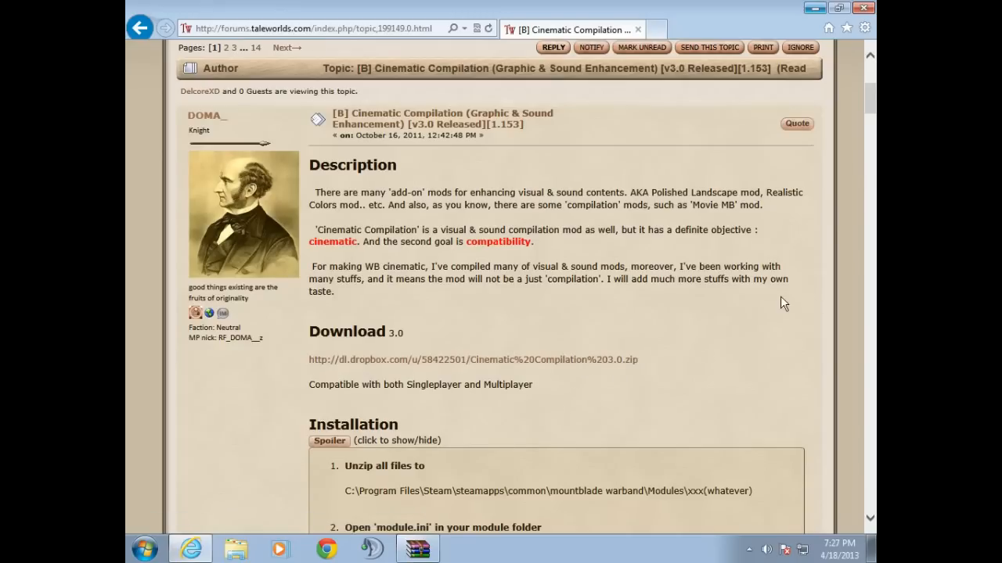
{"action": "mouse_move", "coordinate": [811, 248]}
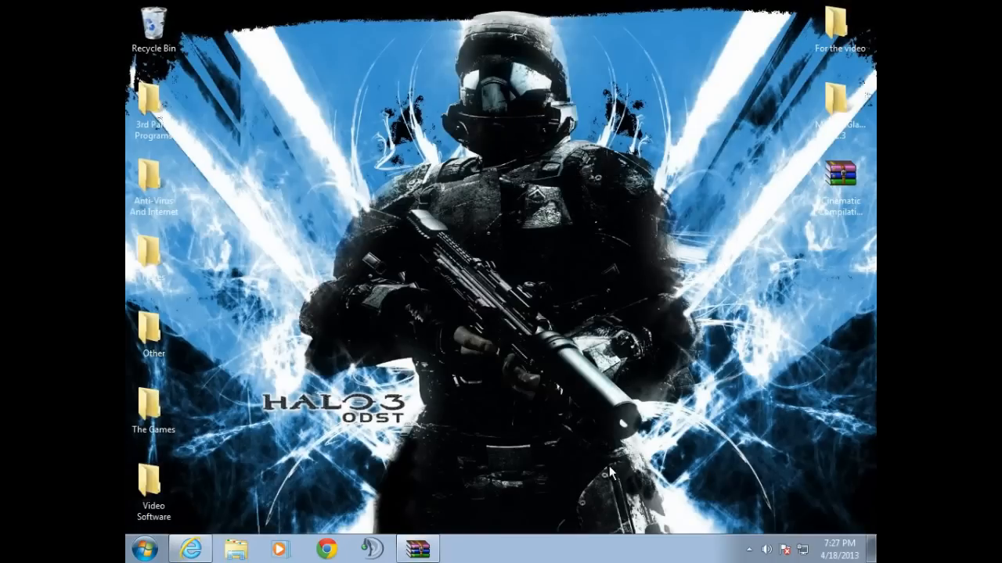
Select the Cinematic Compilation 3.0 archive icon on the desktop
{"action": "left_click", "coordinate": [153, 491]}
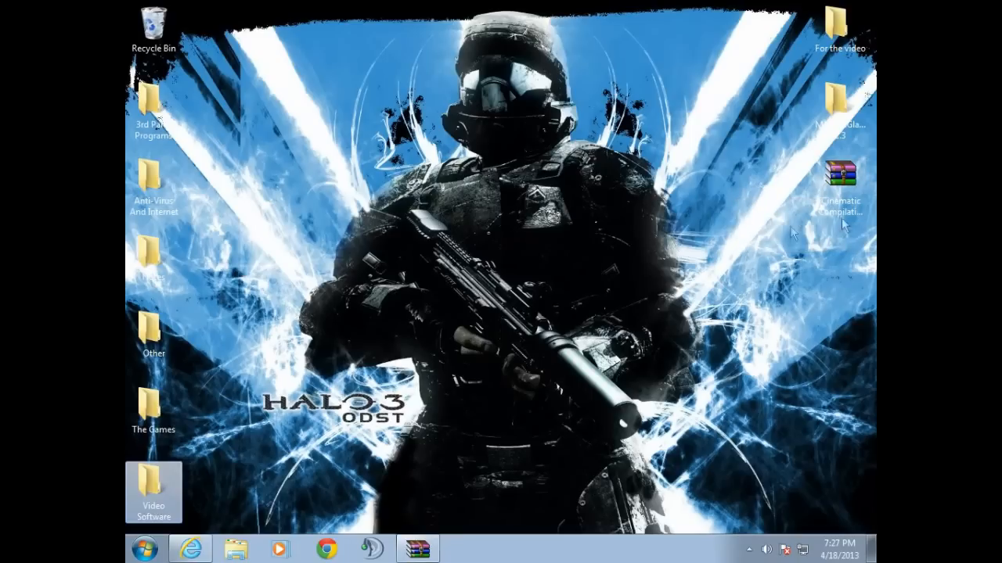
{"action": "mouse_move", "coordinate": [840, 180]}
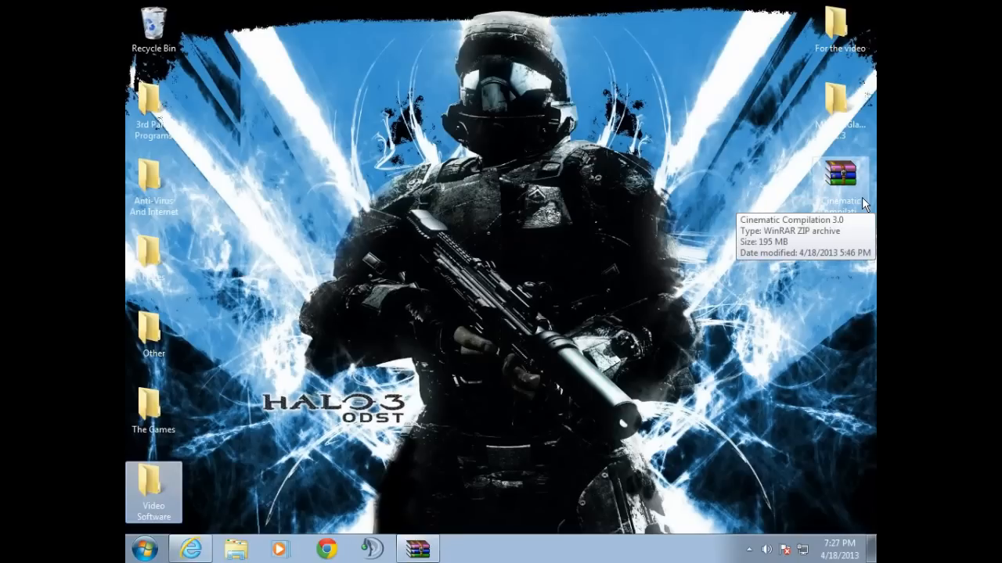
{"action": "mouse_move", "coordinate": [853, 224]}
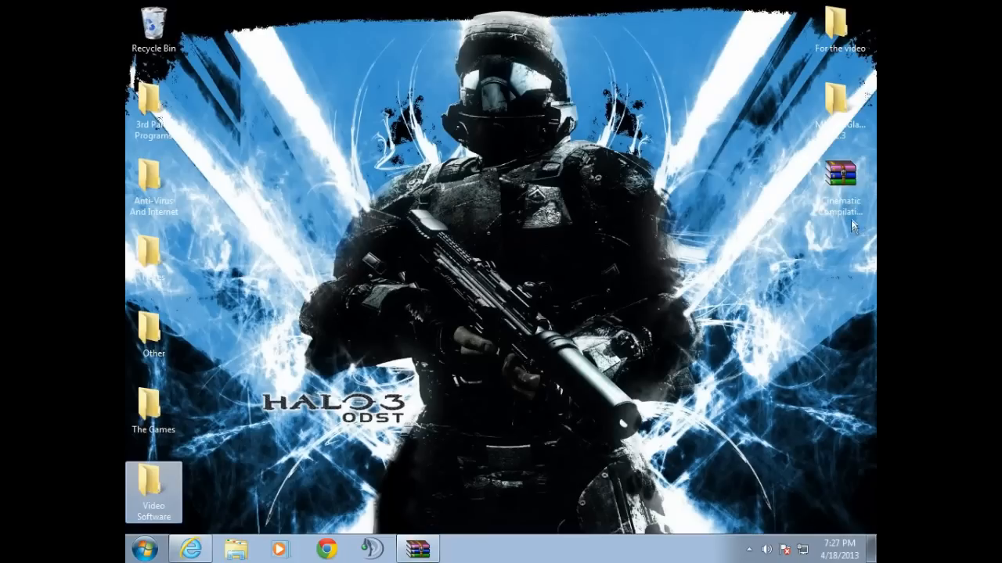
{"action": "mouse_move", "coordinate": [839, 180]}
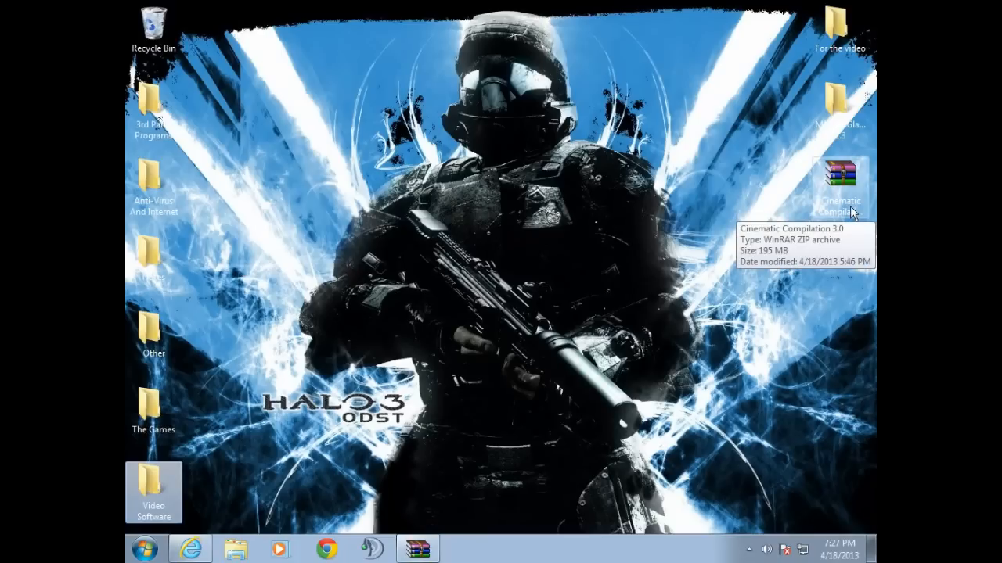
Open Cinematic Compilation 3.0.zip, dismiss the license reminder, and start extracting
{"action": "double_click", "coordinate": [839, 180]}
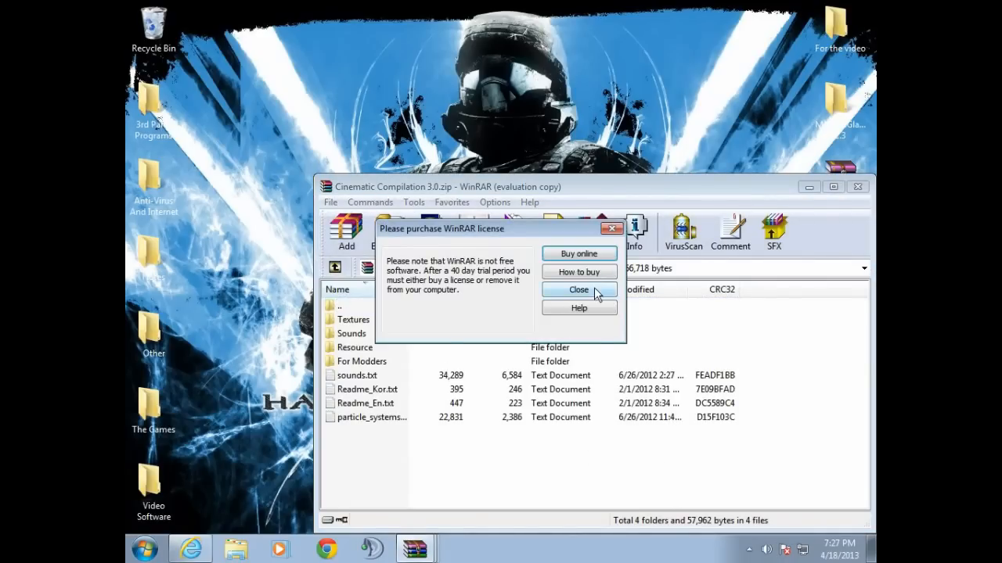
{"action": "left_click", "coordinate": [578, 290]}
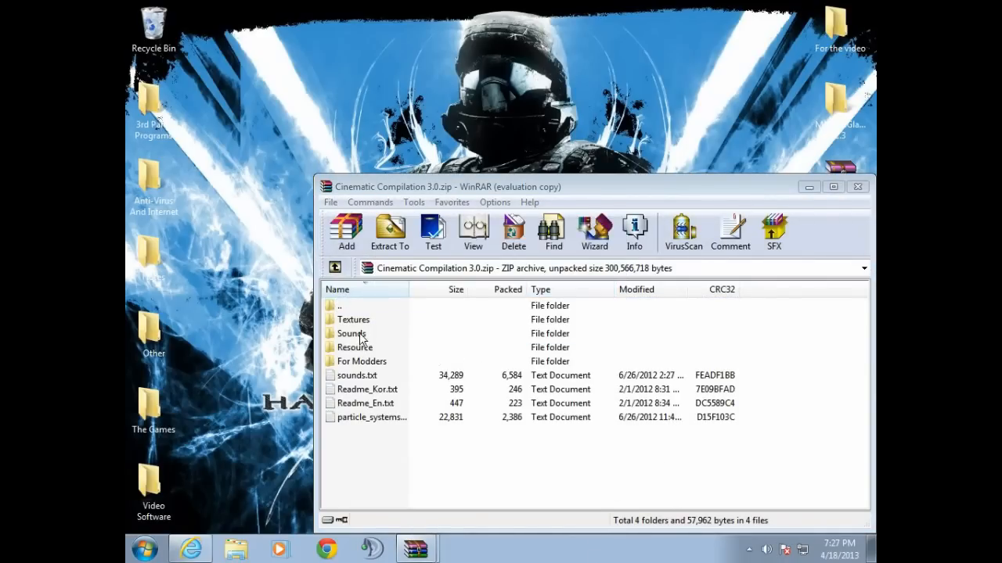
{"action": "mouse_move", "coordinate": [378, 349]}
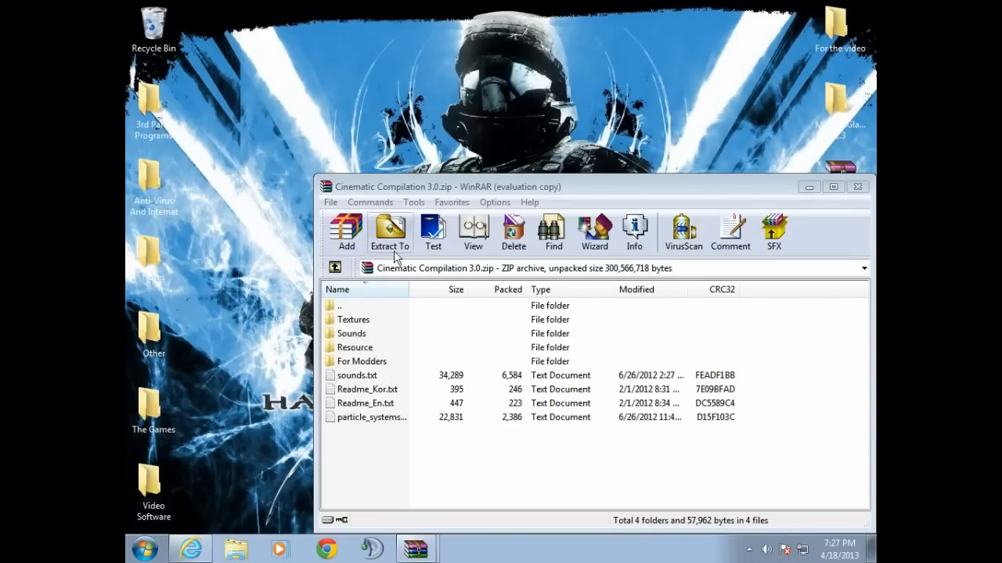
{"action": "left_click", "coordinate": [389, 232]}
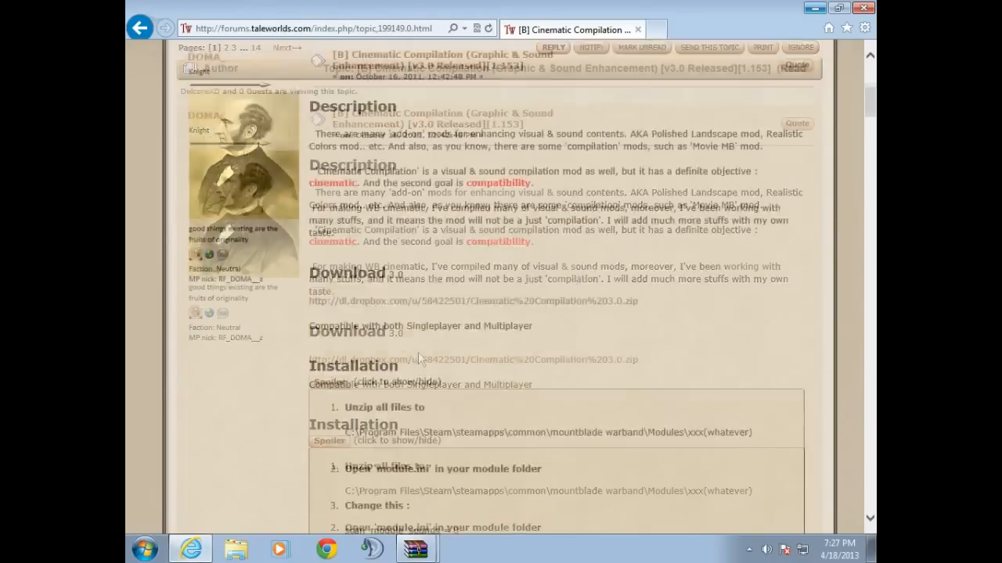
Expand the Installation spoiler to show the module.ini editing steps
{"action": "scroll", "scroll_direction": "down", "scroll_amount": 3}
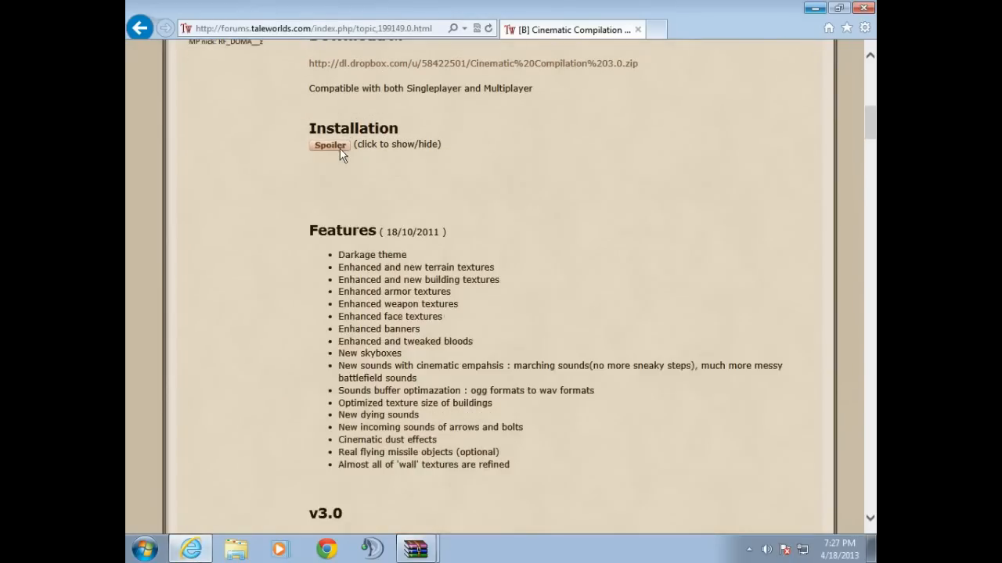
{"action": "left_click", "coordinate": [328, 144]}
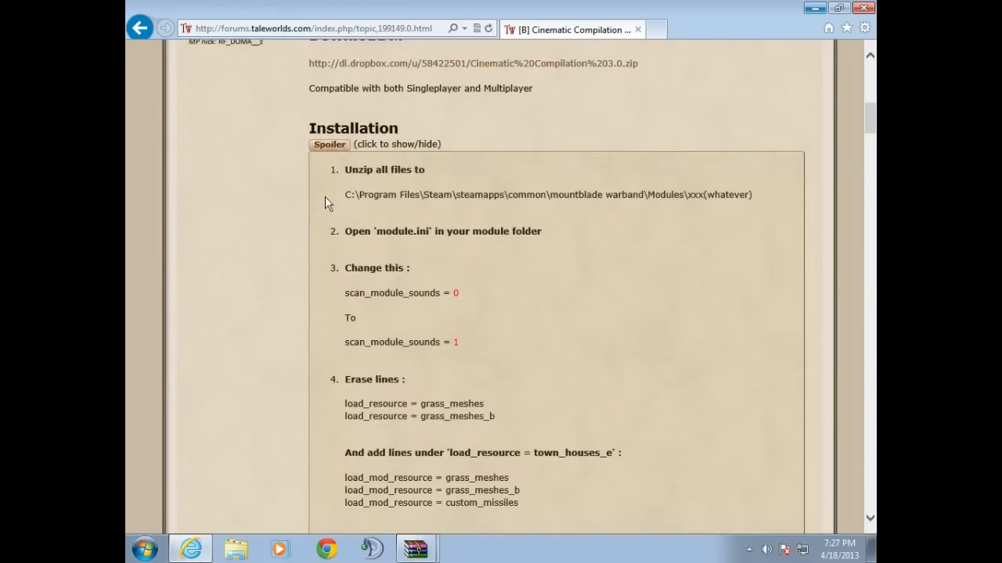
{"action": "mouse_move", "coordinate": [676, 208]}
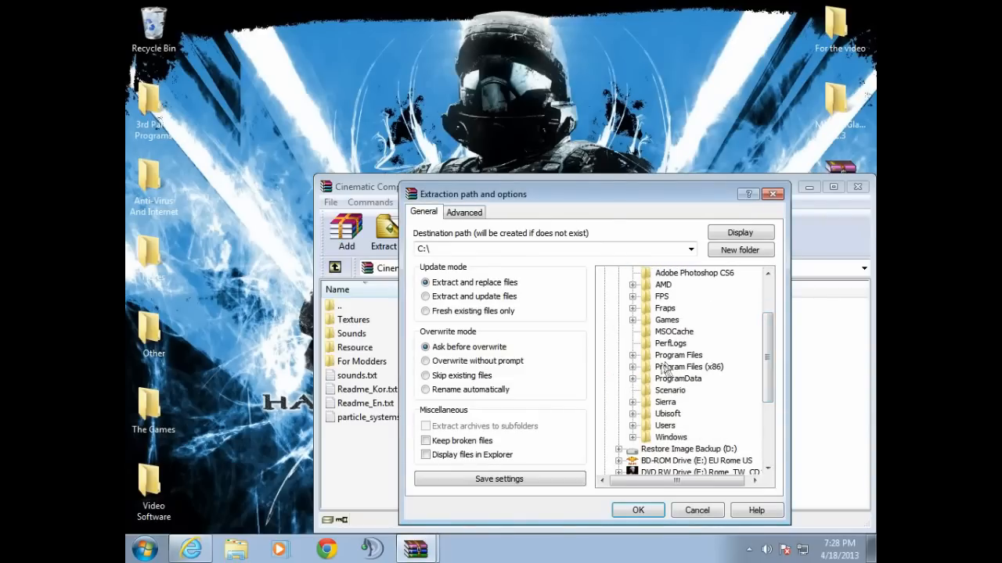
Extract the archive into Warband's Modules\MountnGladius 2.3 folder
{"action": "scroll", "scroll_direction": "down", "scroll_amount": 3}
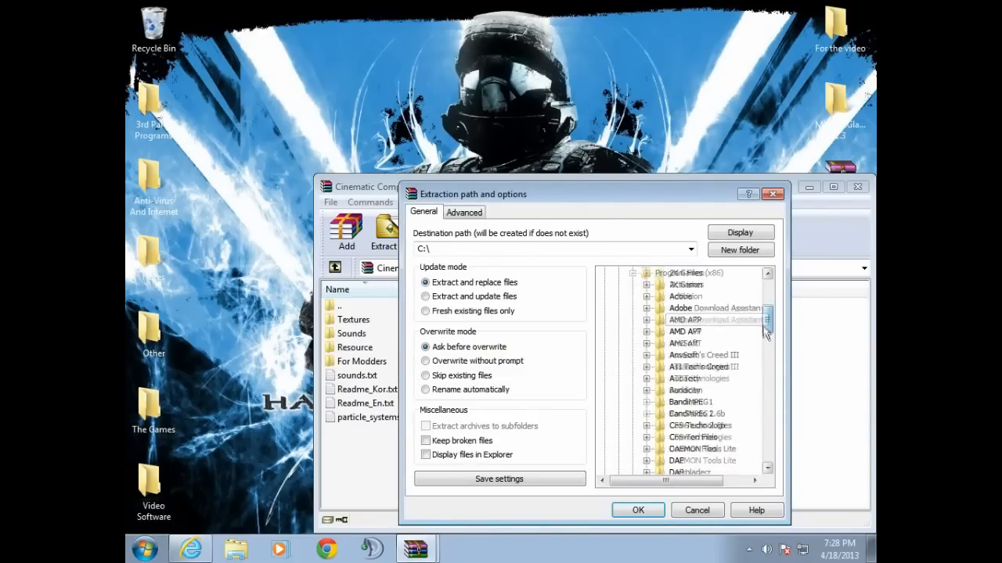
{"action": "scroll", "scroll_direction": "down", "scroll_amount": 3}
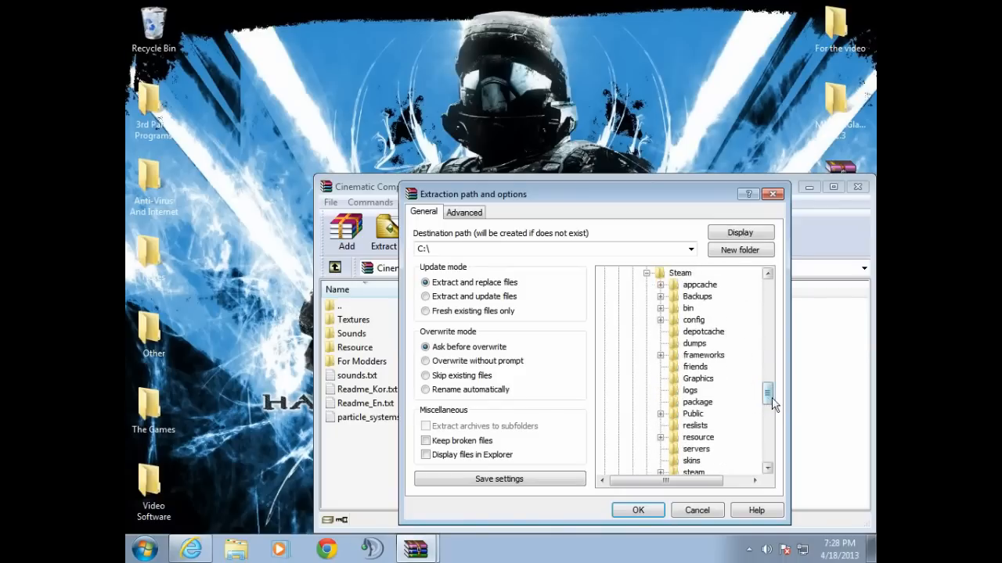
{"action": "scroll", "scroll_direction": "down", "scroll_amount": 3}
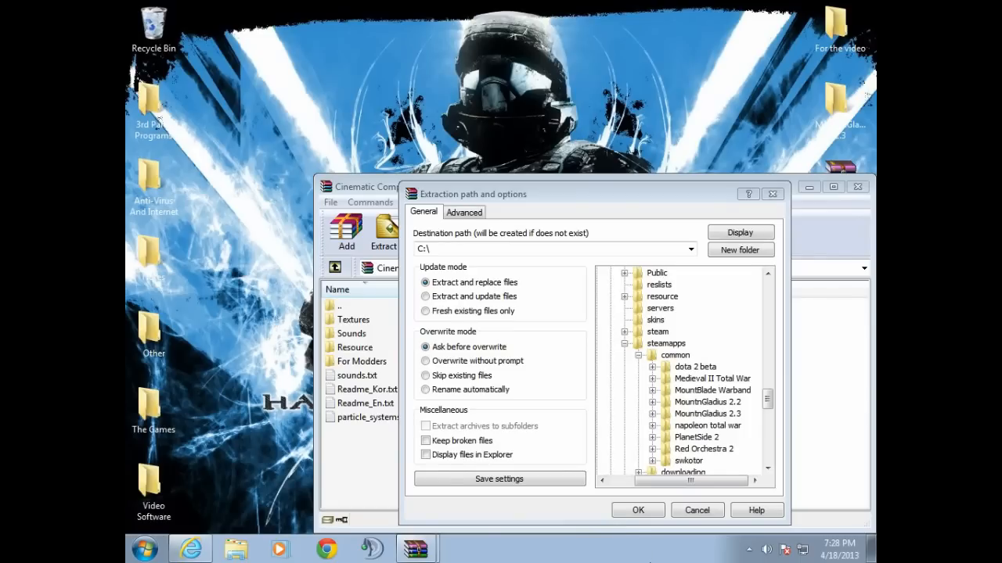
{"action": "mouse_move", "coordinate": [718, 442]}
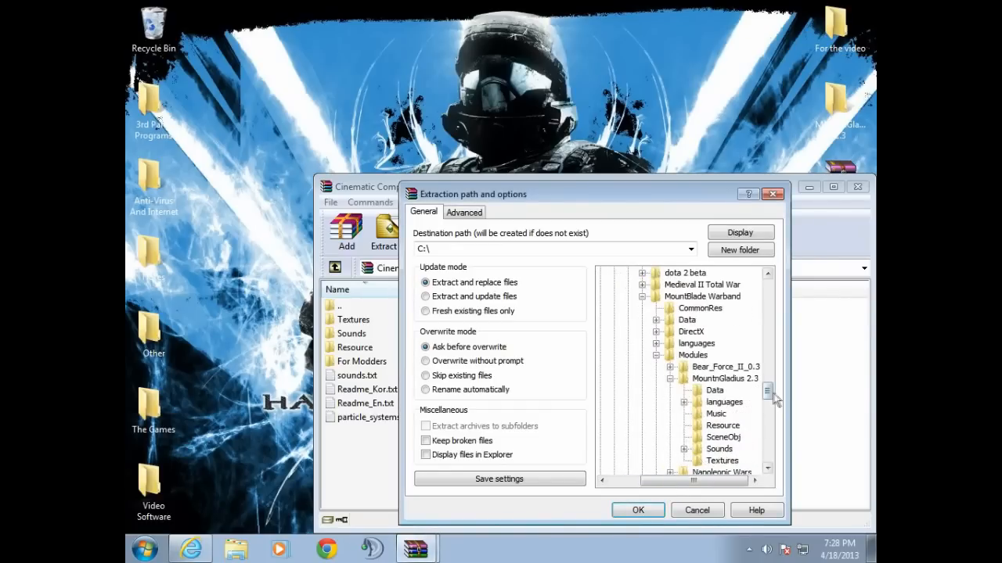
{"action": "scroll", "scroll_direction": "down", "scroll_amount": 3}
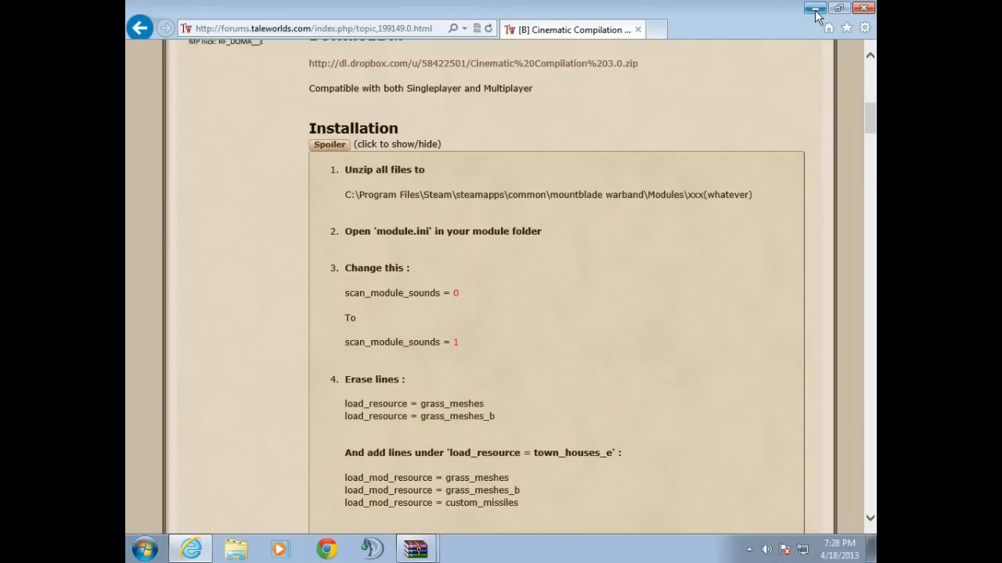
{"action": "mouse_move", "coordinate": [816, 9]}
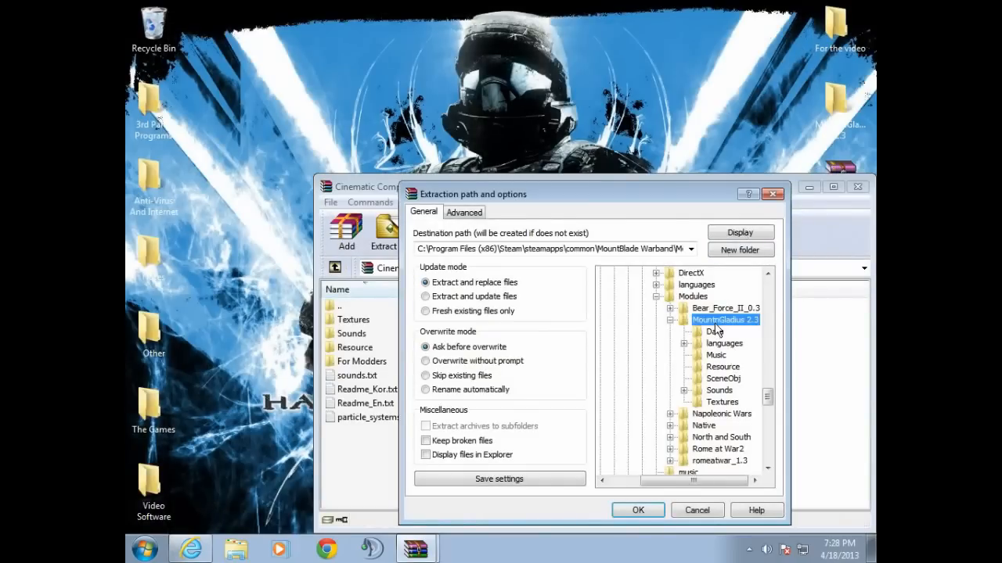
{"action": "left_click", "coordinate": [637, 510]}
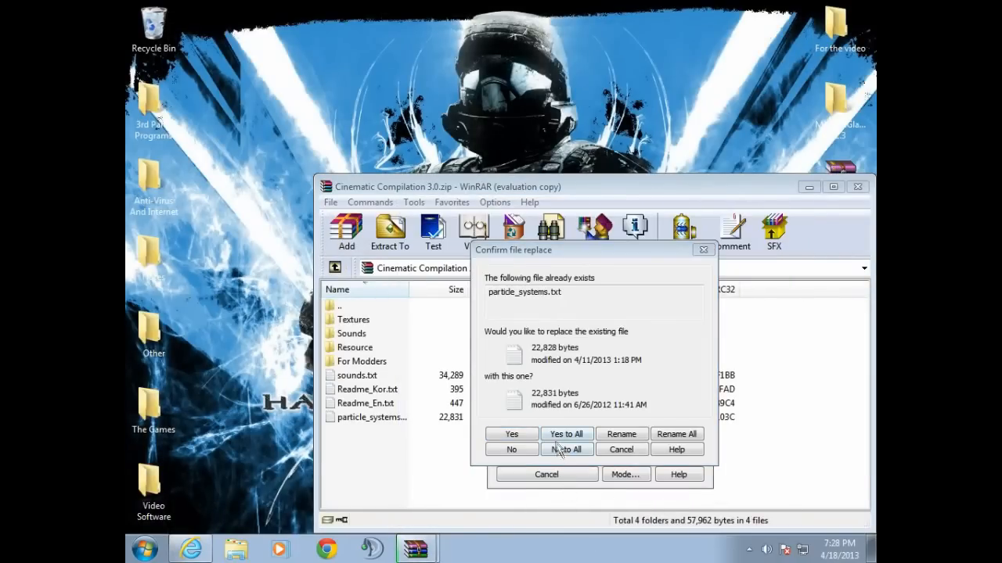
Overwrite all existing files and dismiss the Low Disk Space notification
{"action": "left_click", "coordinate": [566, 433]}
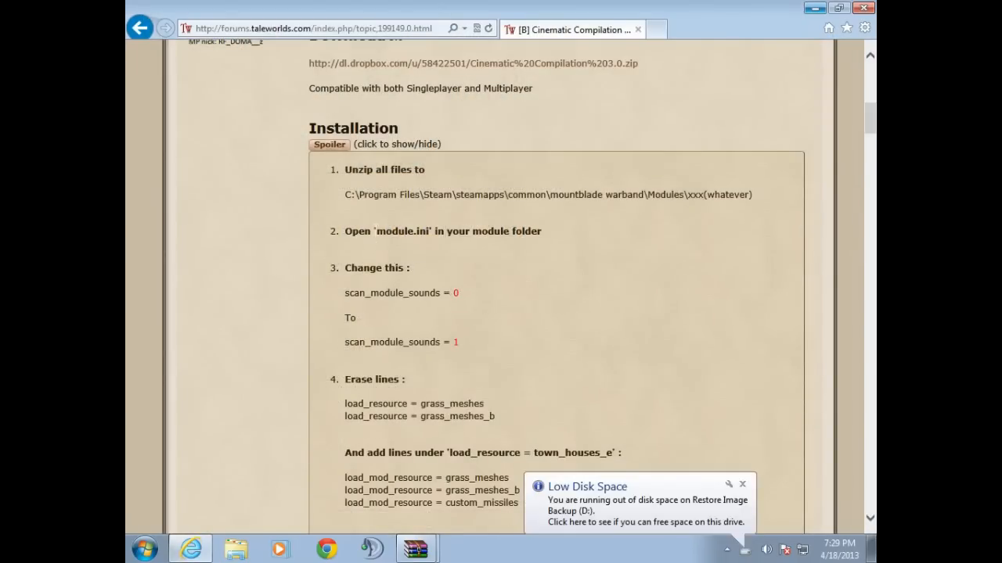
{"action": "mouse_move", "coordinate": [645, 465]}
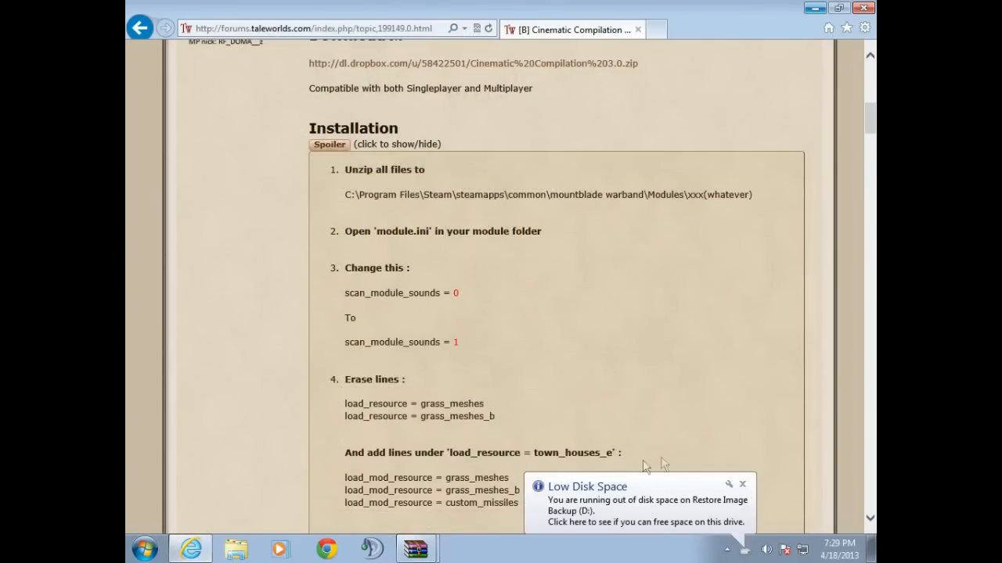
{"action": "left_click", "coordinate": [742, 484]}
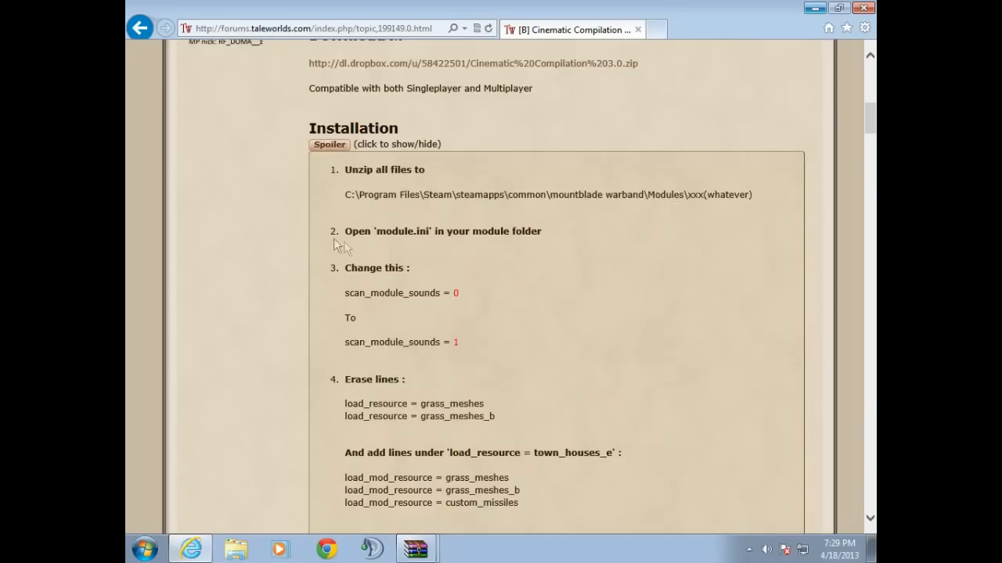
{"action": "mouse_move", "coordinate": [338, 244]}
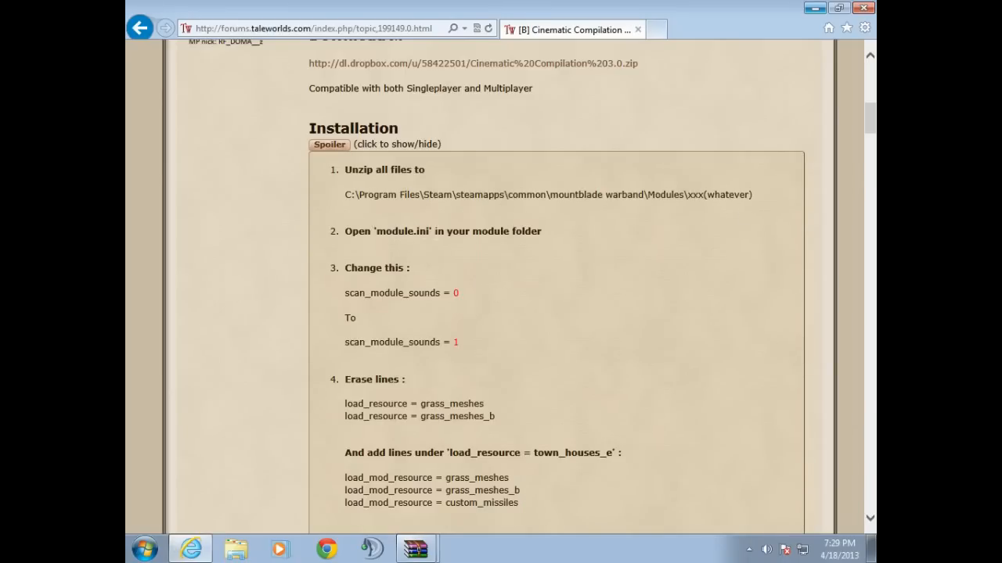
{"action": "mouse_move", "coordinate": [256, 534]}
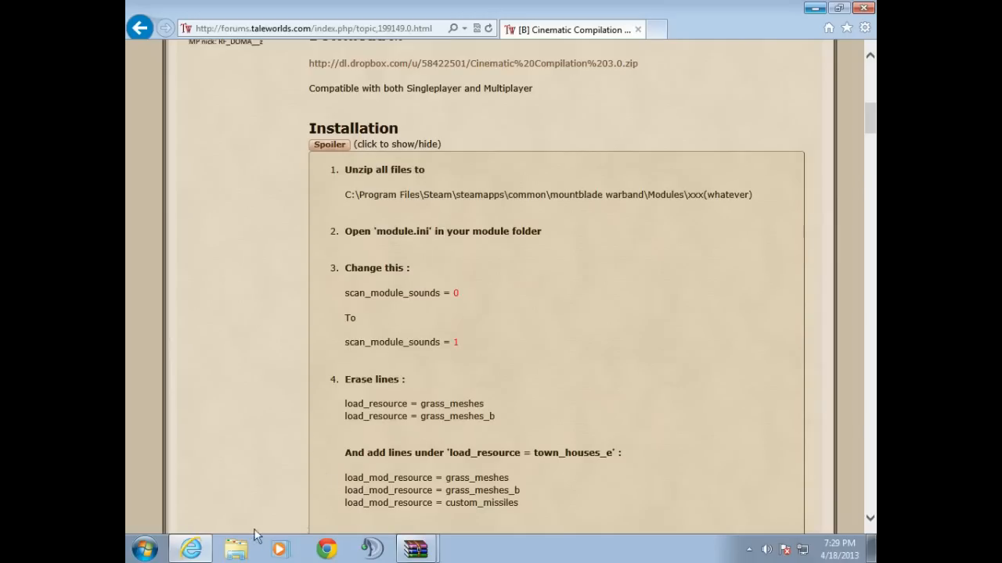
{"action": "mouse_move", "coordinate": [432, 468]}
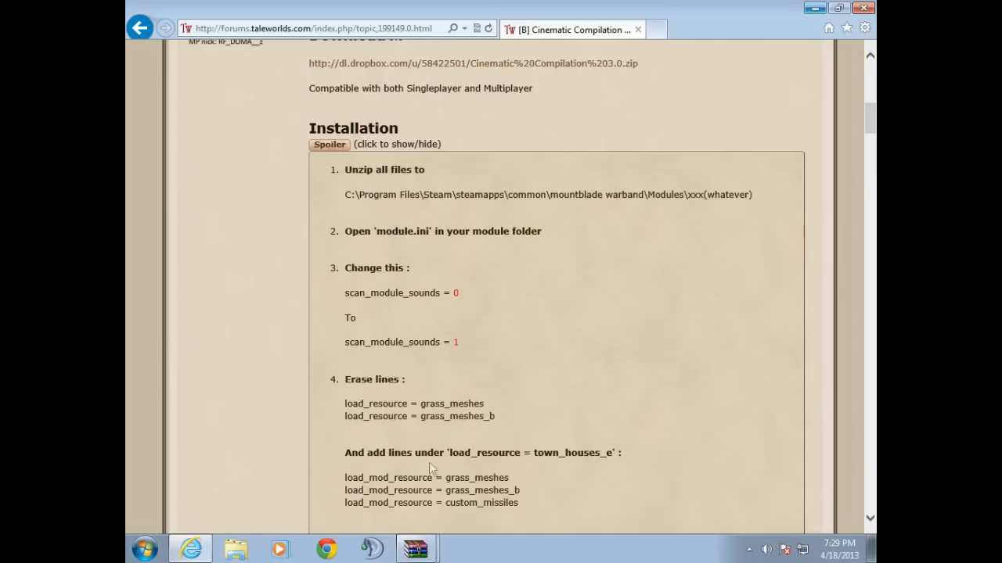
{"action": "mouse_move", "coordinate": [644, 252]}
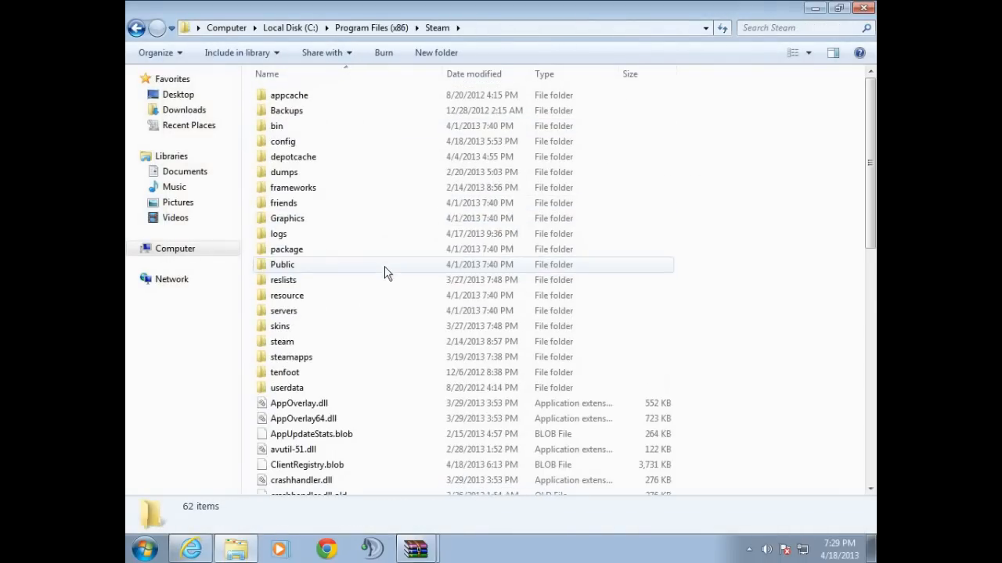
Navigate through steamapps\common\MountBlade Warband\Modules into MountnGladius 2.3
{"action": "left_click", "coordinate": [487, 27]}
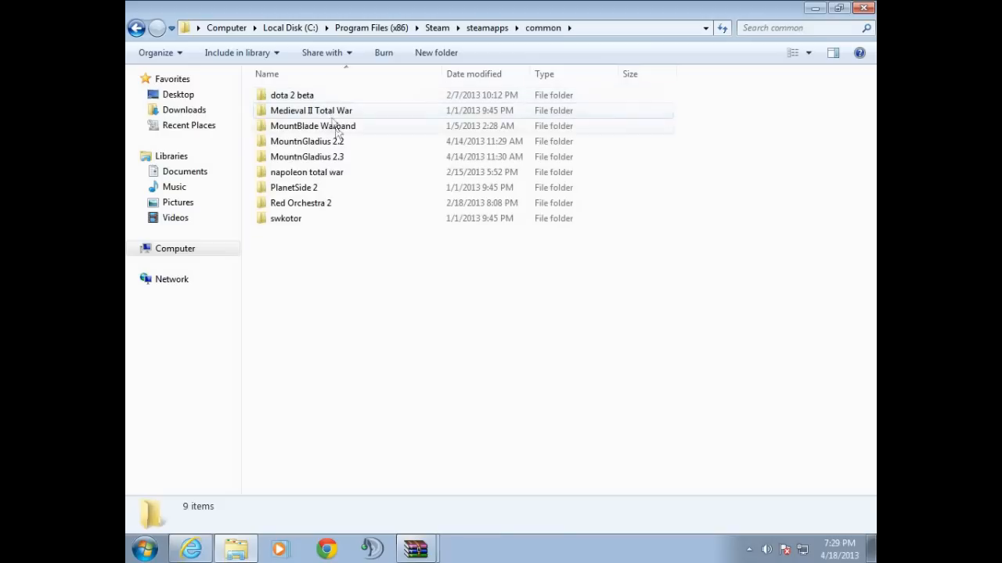
{"action": "double_click", "coordinate": [313, 126]}
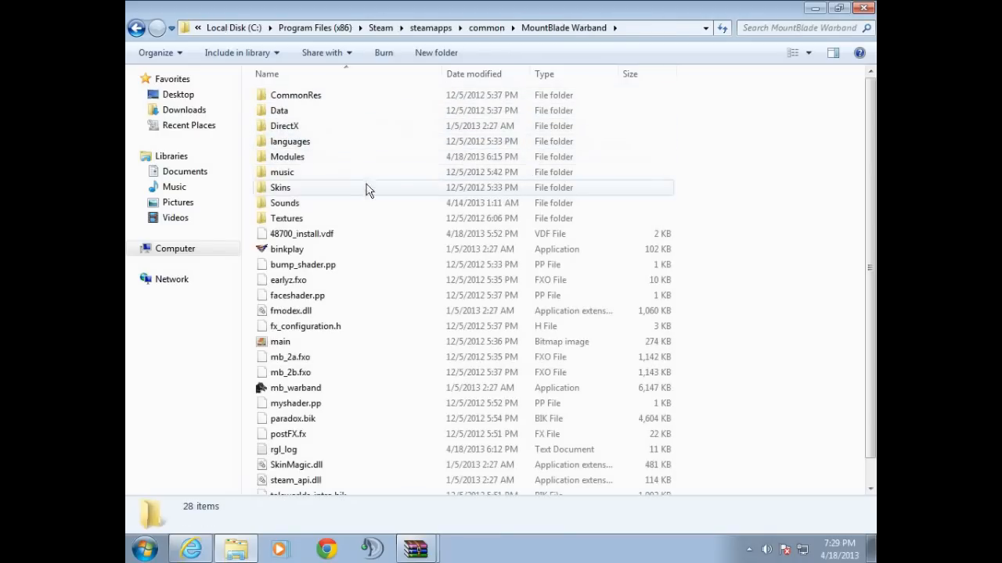
{"action": "double_click", "coordinate": [288, 156]}
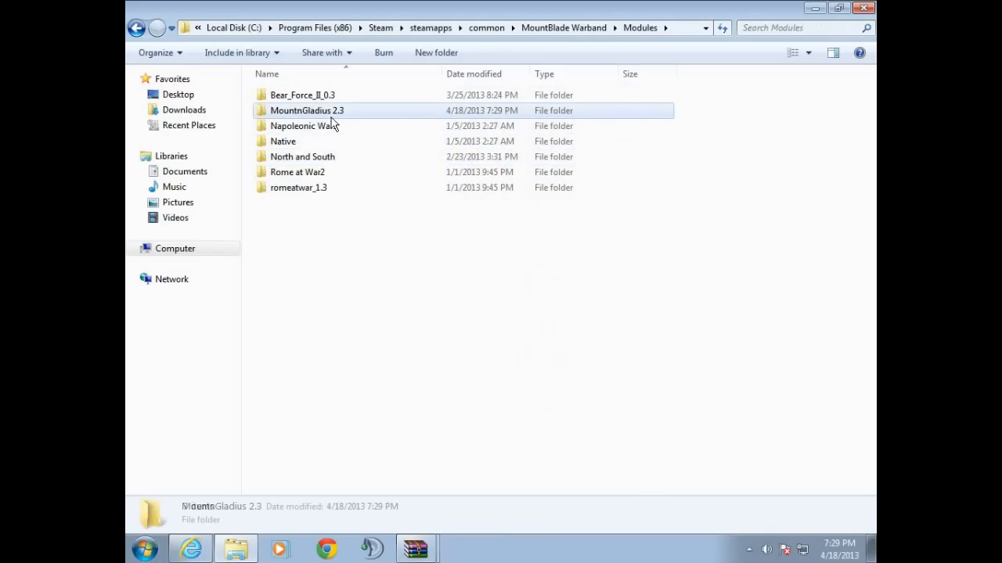
{"action": "double_click", "coordinate": [307, 111]}
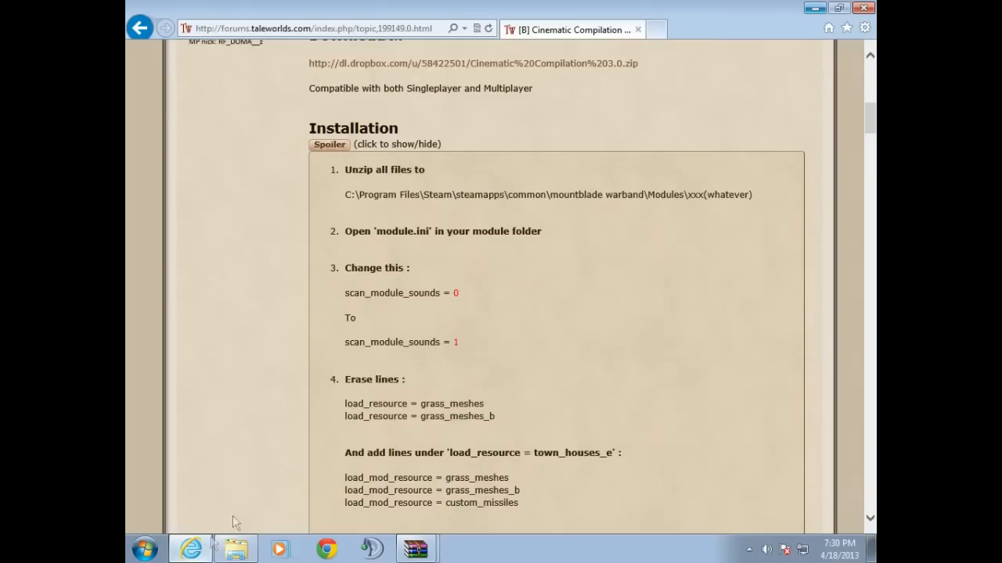
{"action": "mouse_move", "coordinate": [373, 514]}
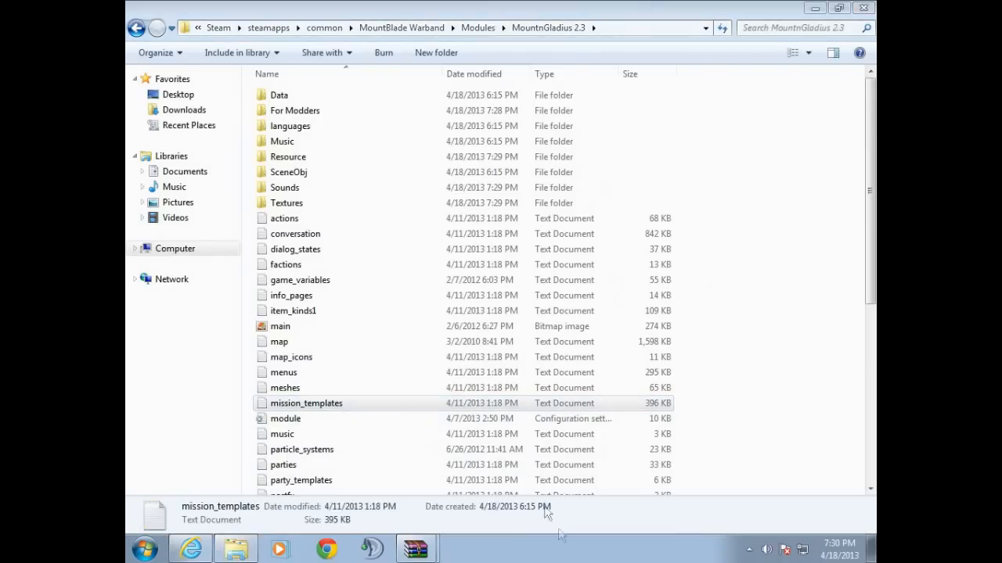
Check the module file's properties, then open module.ini in Notepad
{"action": "right_click", "coordinate": [286, 419]}
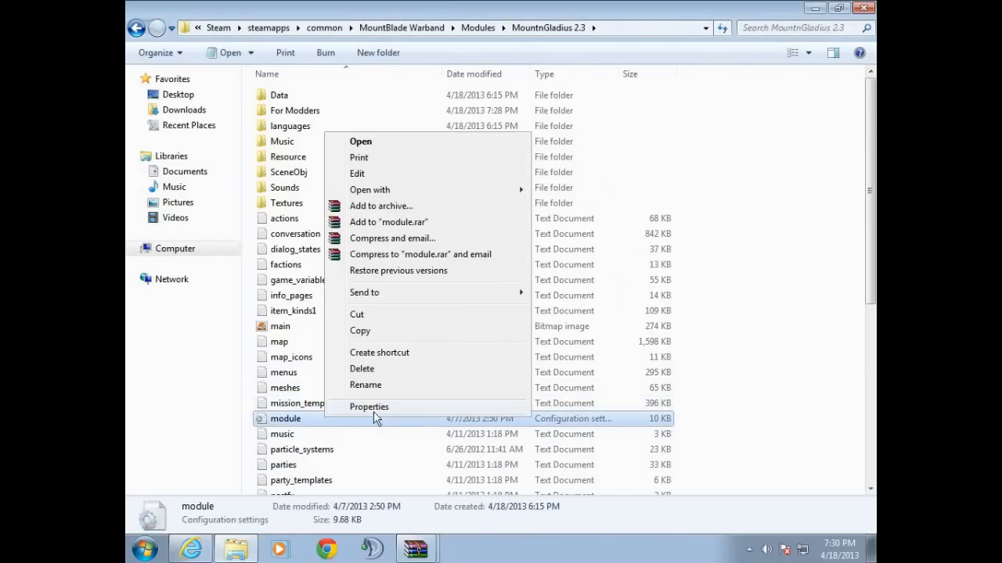
{"action": "left_click", "coordinate": [369, 406]}
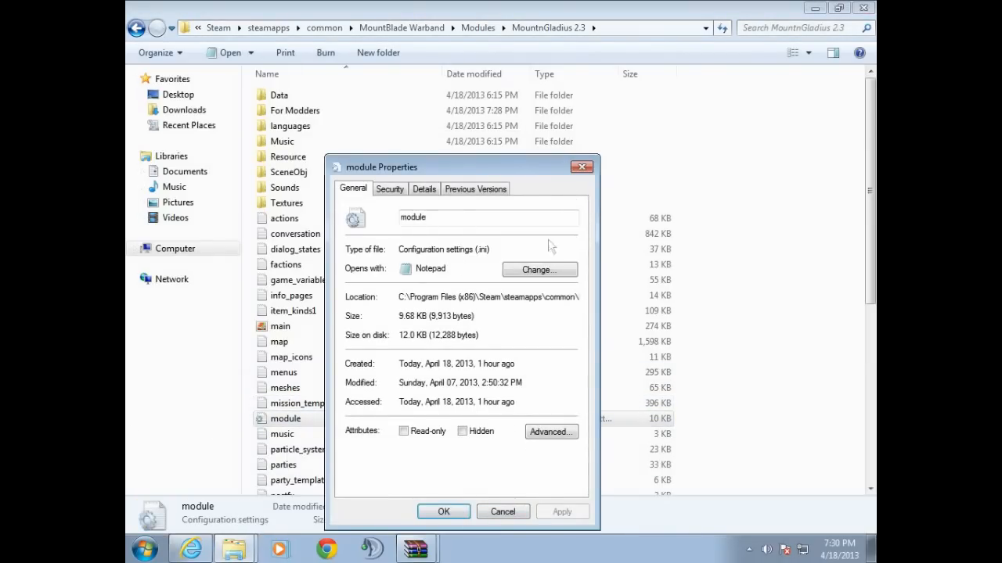
{"action": "left_click", "coordinate": [443, 511]}
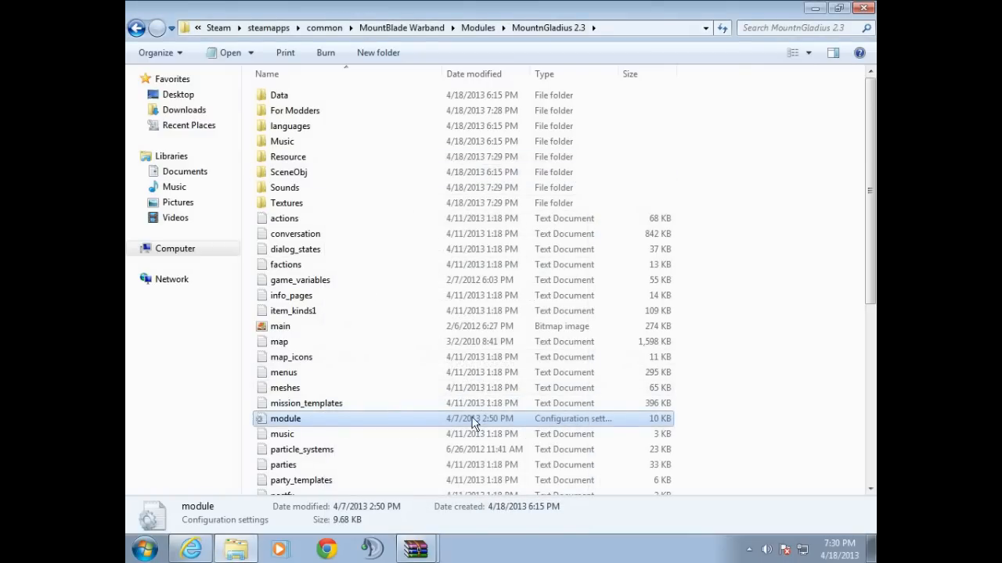
{"action": "double_click", "coordinate": [285, 418]}
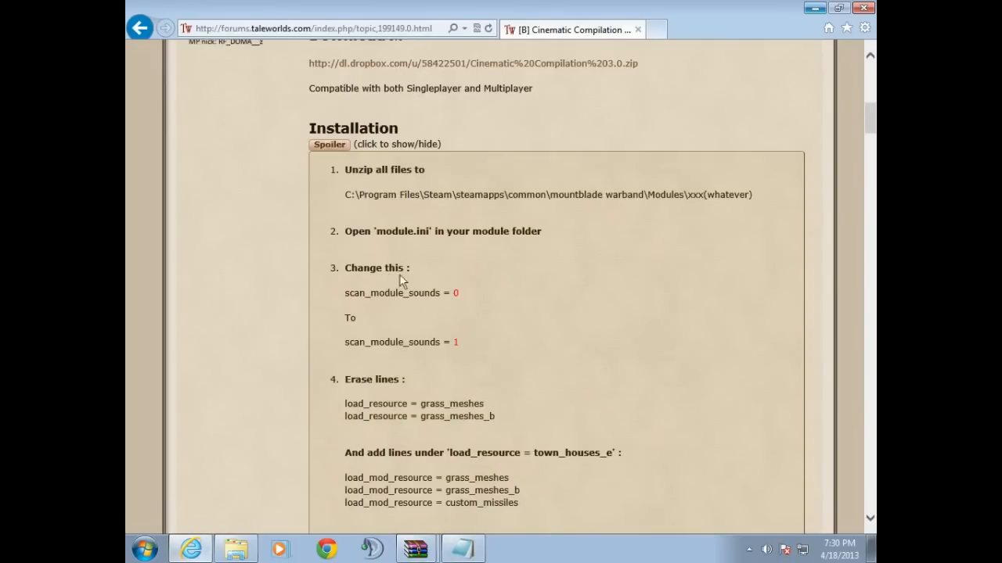
{"action": "mouse_move", "coordinate": [467, 300]}
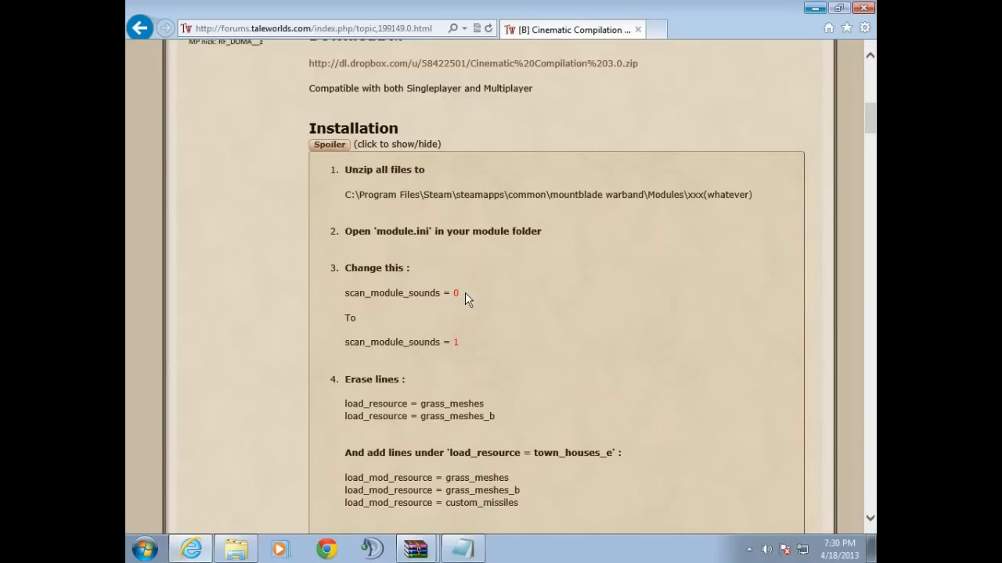
{"action": "mouse_move", "coordinate": [460, 301]}
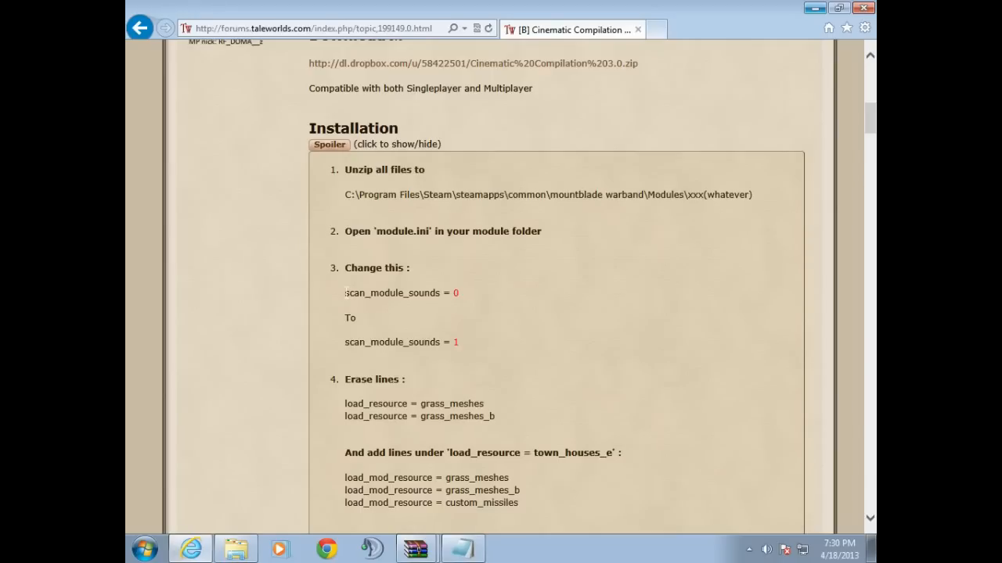
{"action": "double_click", "coordinate": [424, 292]}
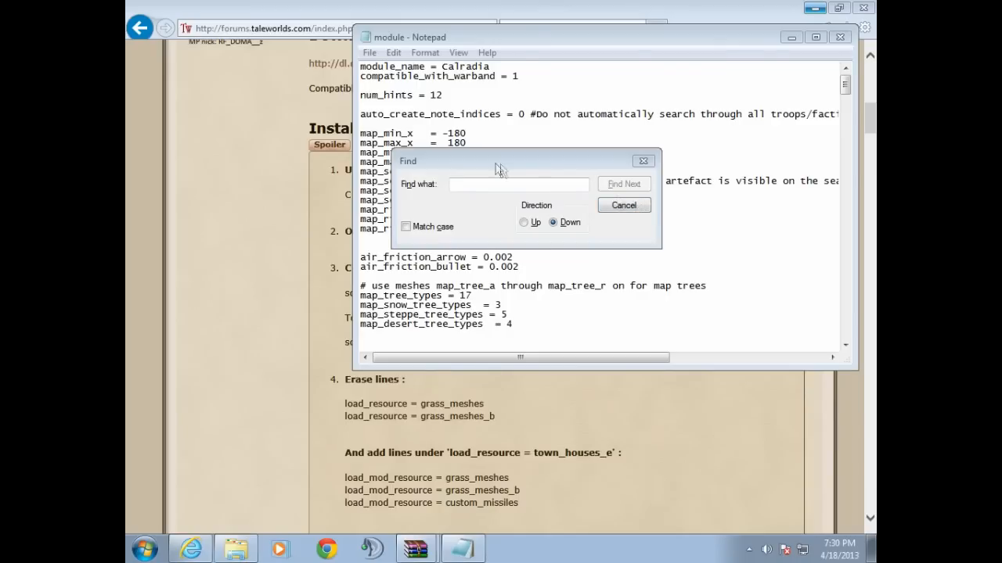
Find the scan_module_sounds line in module.ini and confirm it is set to 1
{"action": "left_click", "coordinate": [624, 205]}
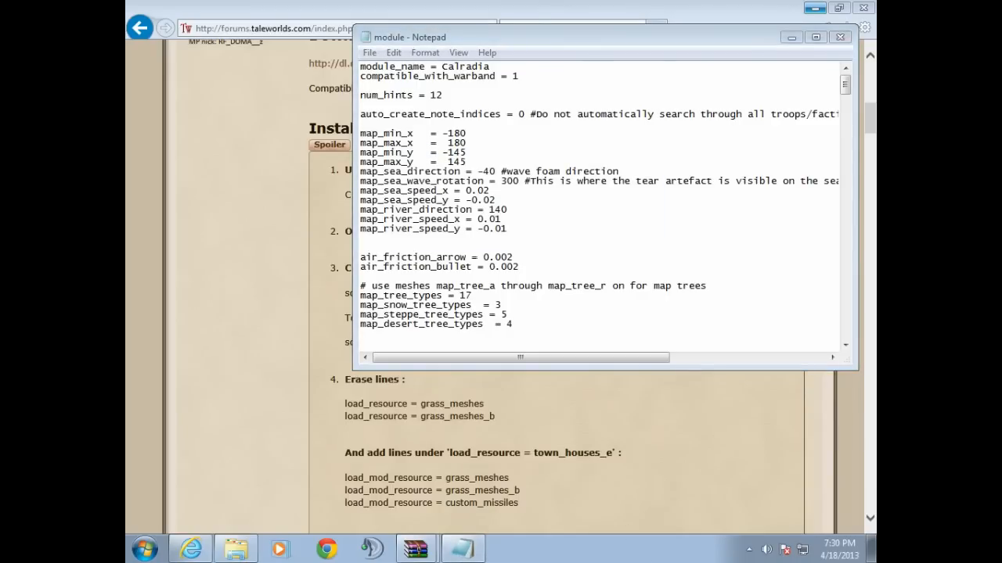
{"action": "left_click", "coordinate": [839, 37]}
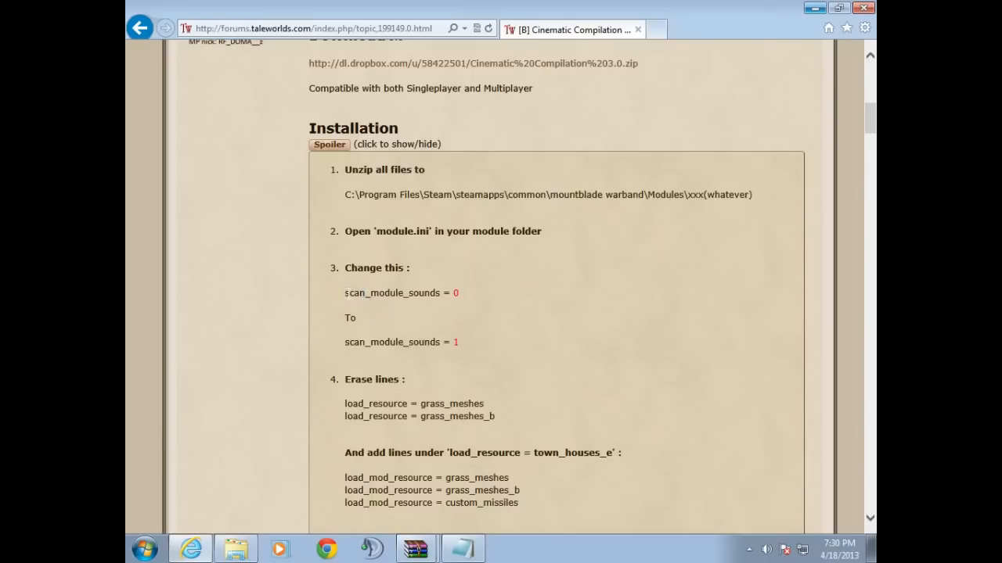
{"action": "double_click", "coordinate": [391, 293]}
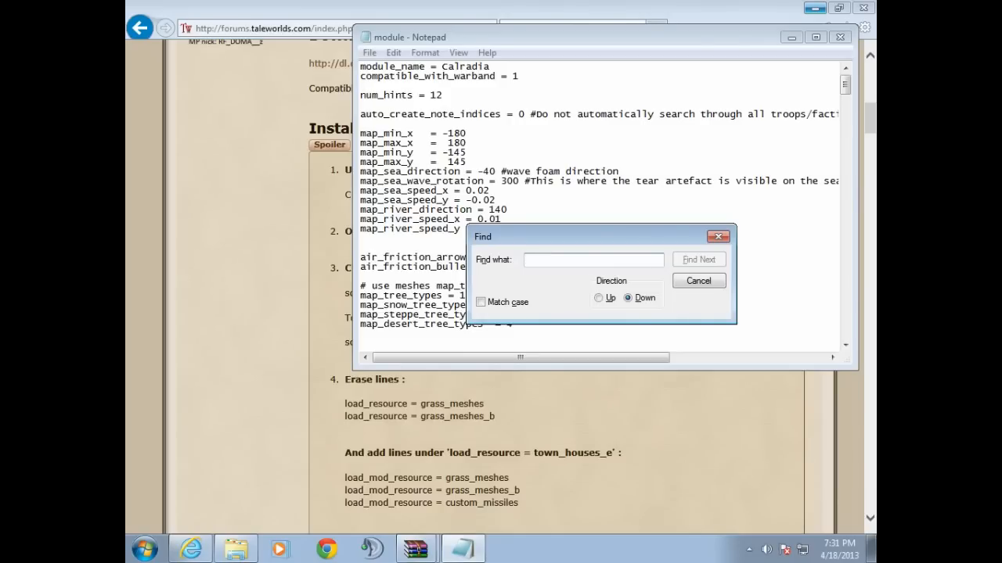
{"action": "type", "text": "scan_module_sounds"}
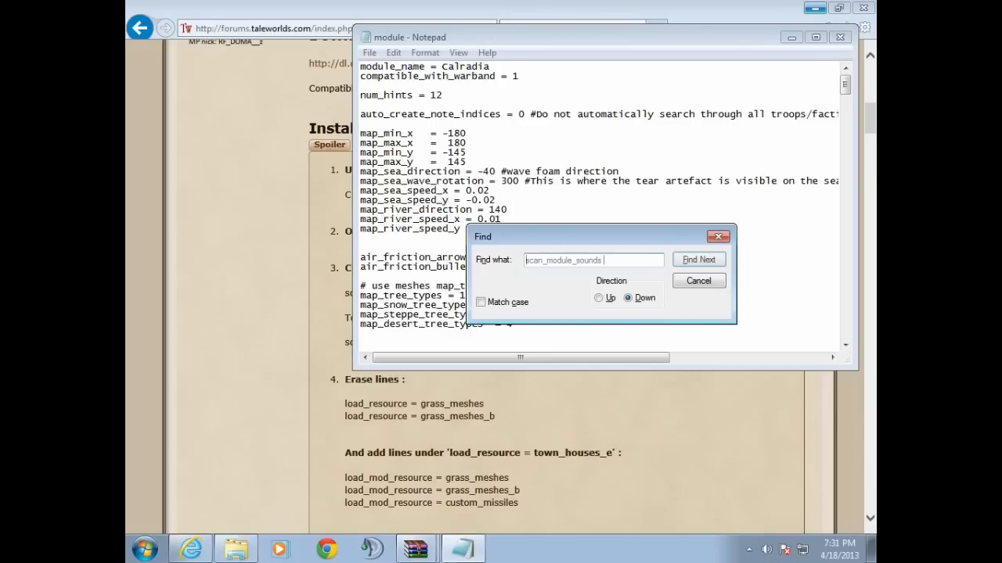
{"action": "left_click", "coordinate": [697, 259]}
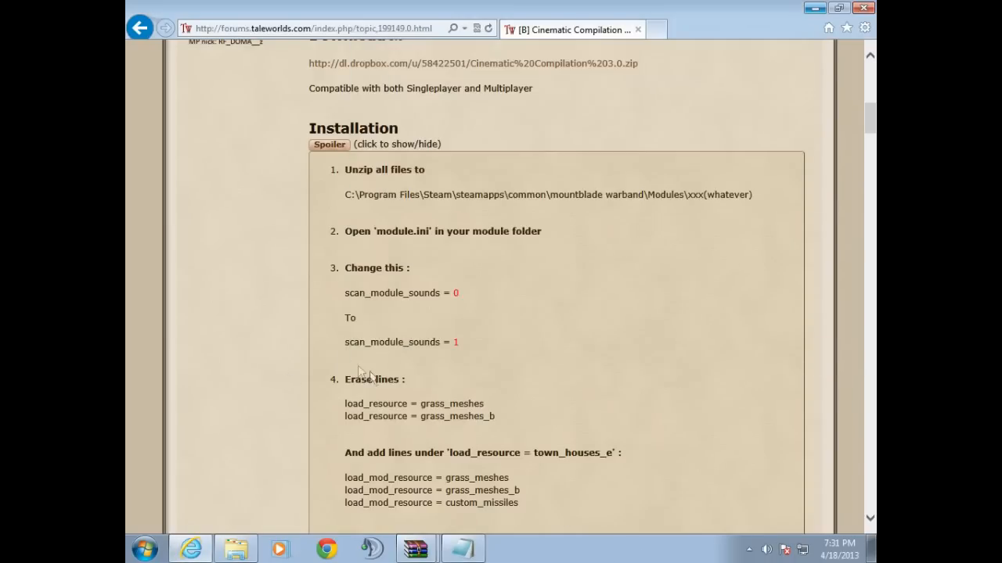
{"action": "mouse_move", "coordinate": [442, 305]}
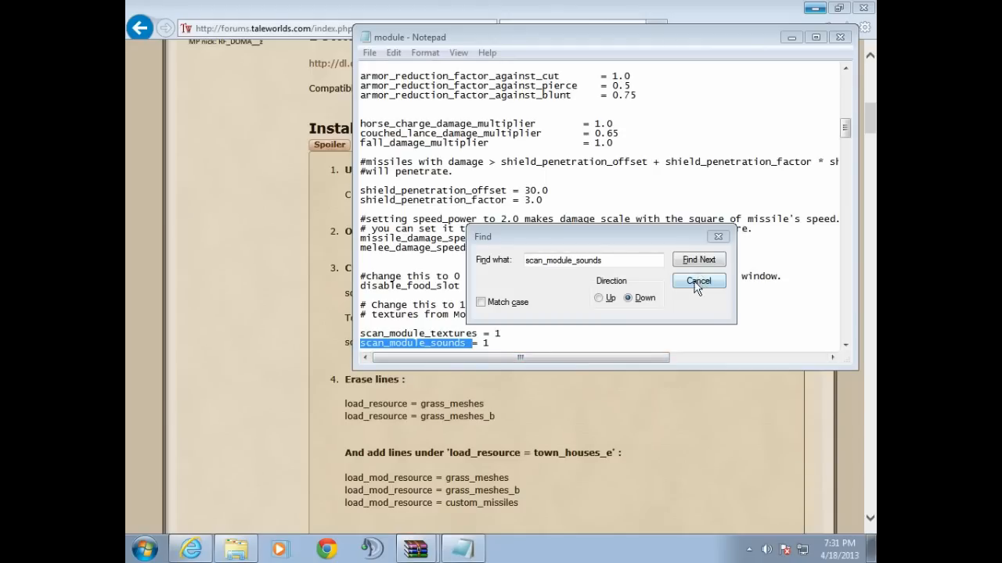
{"action": "left_click", "coordinate": [697, 281]}
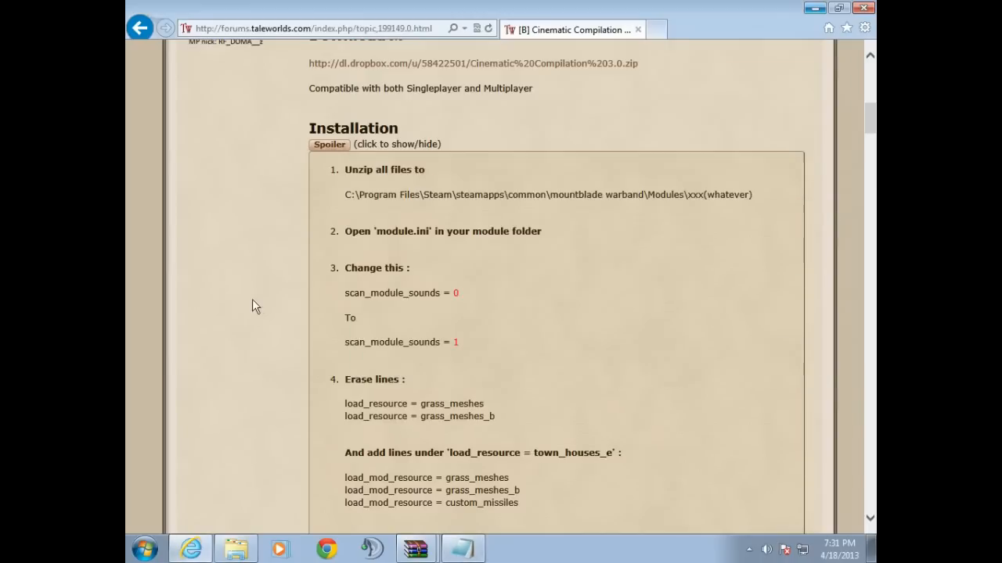
{"action": "mouse_move", "coordinate": [499, 324]}
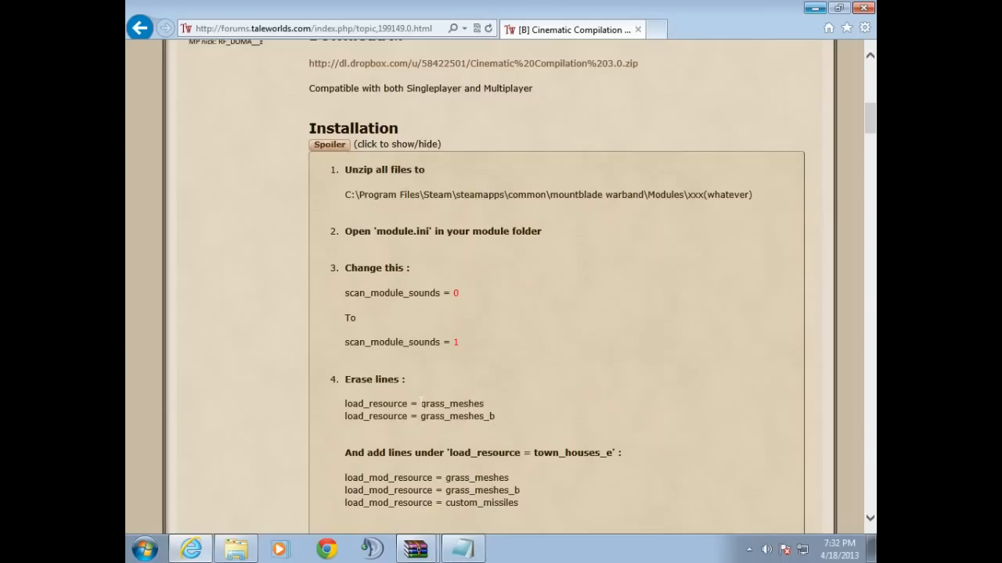
{"action": "double_click", "coordinate": [351, 403]}
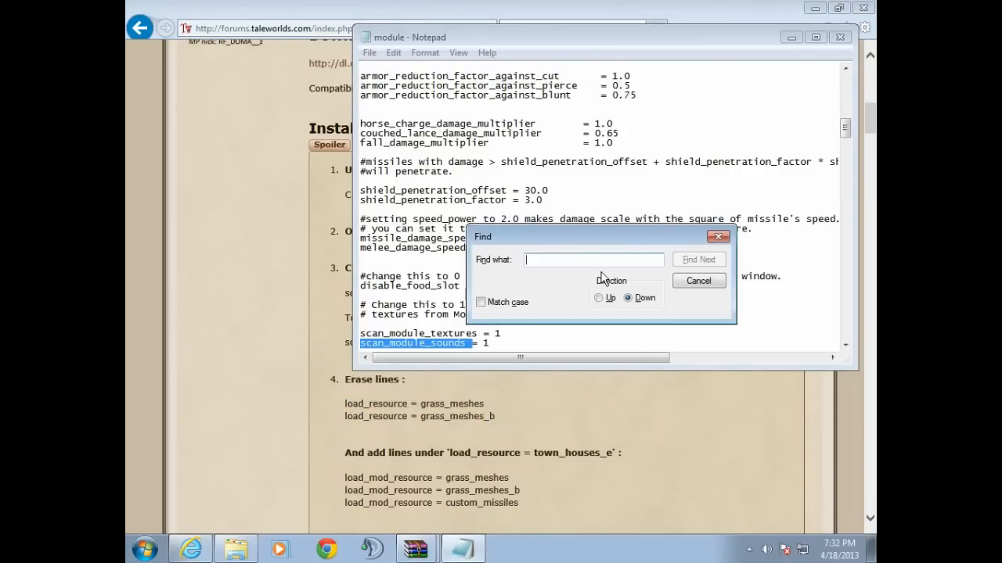
Find and delete the load_resource = grass_meshes line in module.ini
{"action": "type", "text": "load_resource = grass_meshes"}
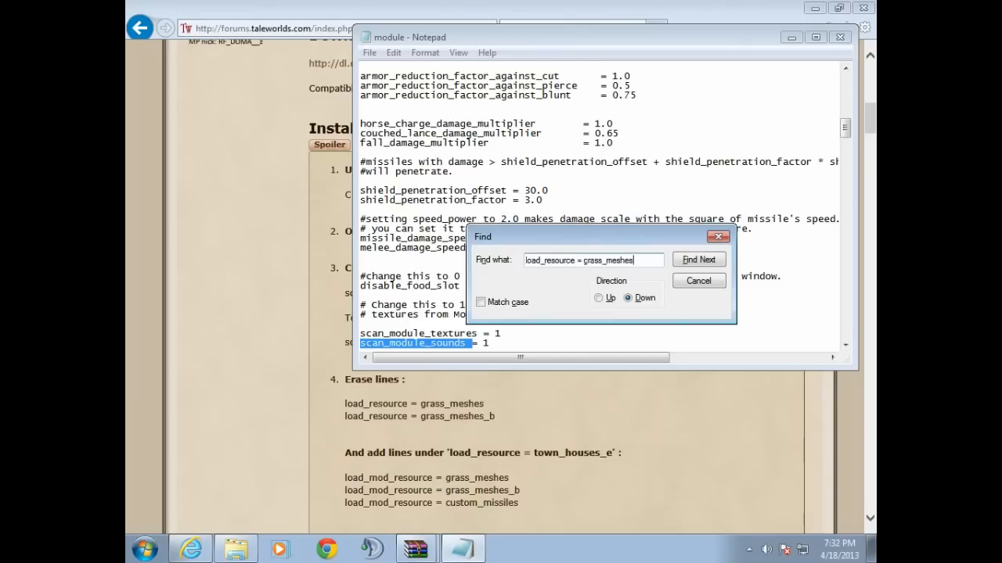
{"action": "left_click", "coordinate": [698, 259]}
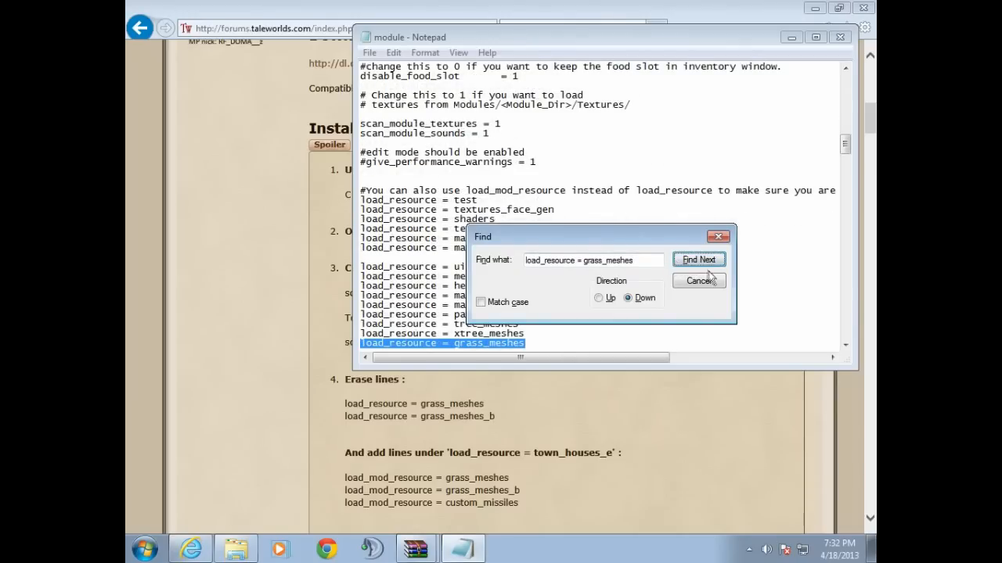
{"action": "left_click", "coordinate": [697, 281]}
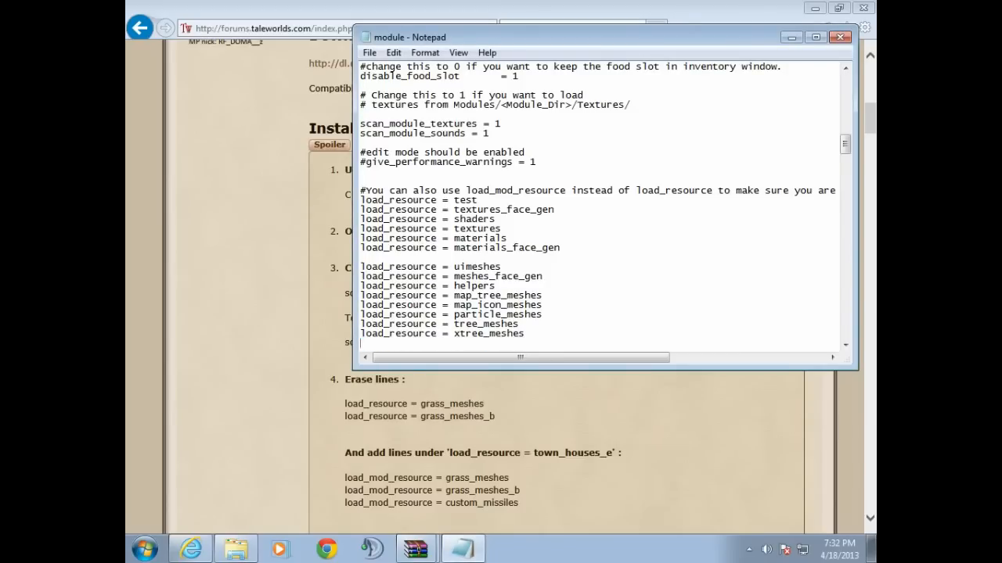
Search module.ini for load_resource = grass_meshes_b, which Notepad cannot find
{"action": "scroll", "scroll_direction": "down", "scroll_amount": 3}
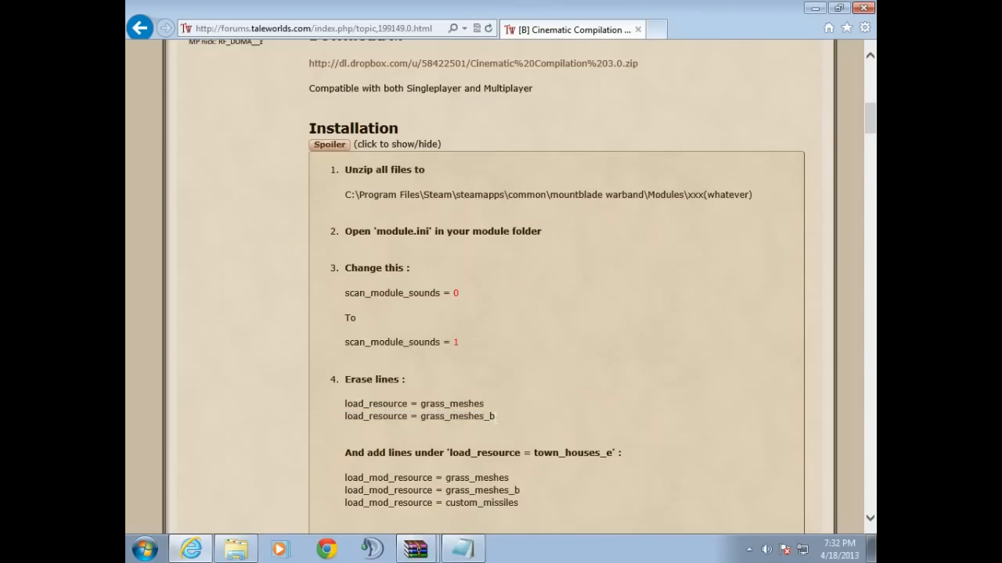
{"action": "double_click", "coordinate": [419, 416]}
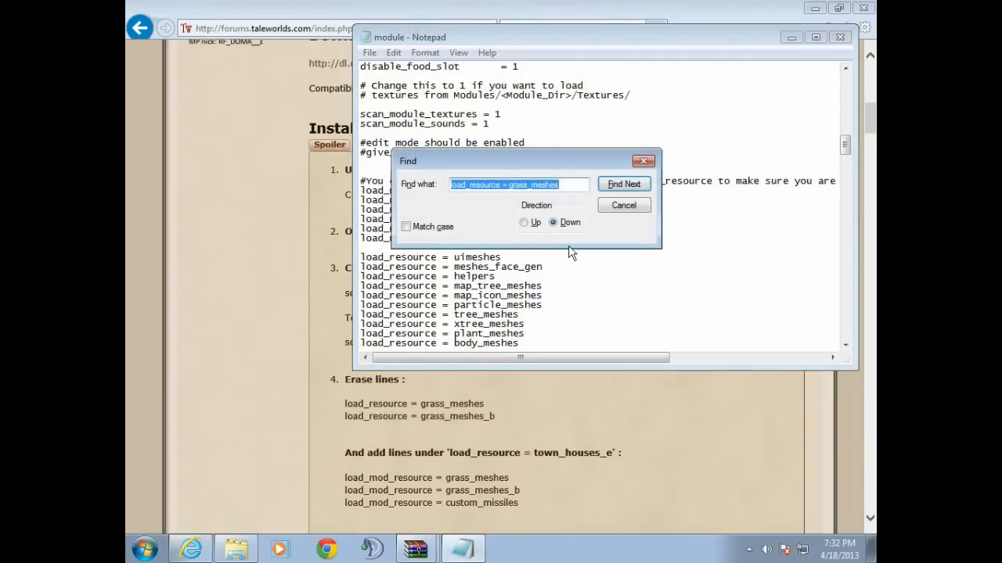
{"action": "left_click", "coordinate": [624, 183]}
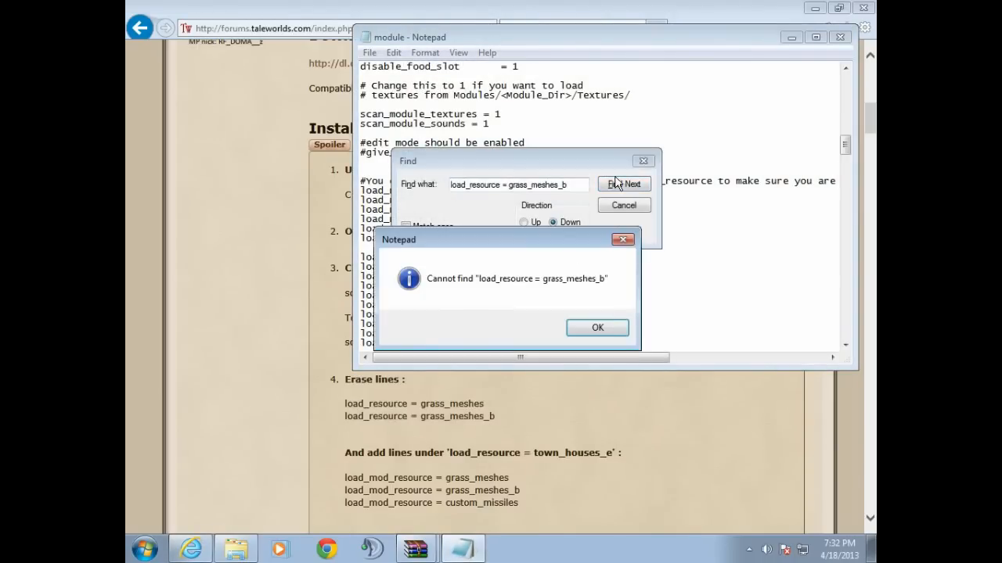
{"action": "left_click", "coordinate": [597, 327]}
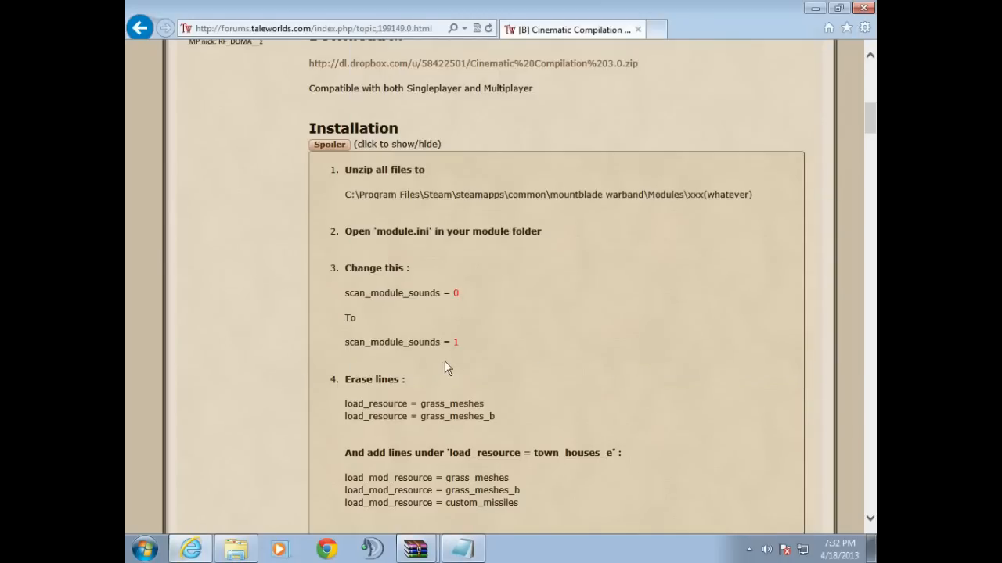
Scroll the forum to step 4's 'load_resource = town_houses_e' line, then return to module.ini in Notepad
{"action": "scroll", "scroll_direction": "down", "scroll_amount": 3}
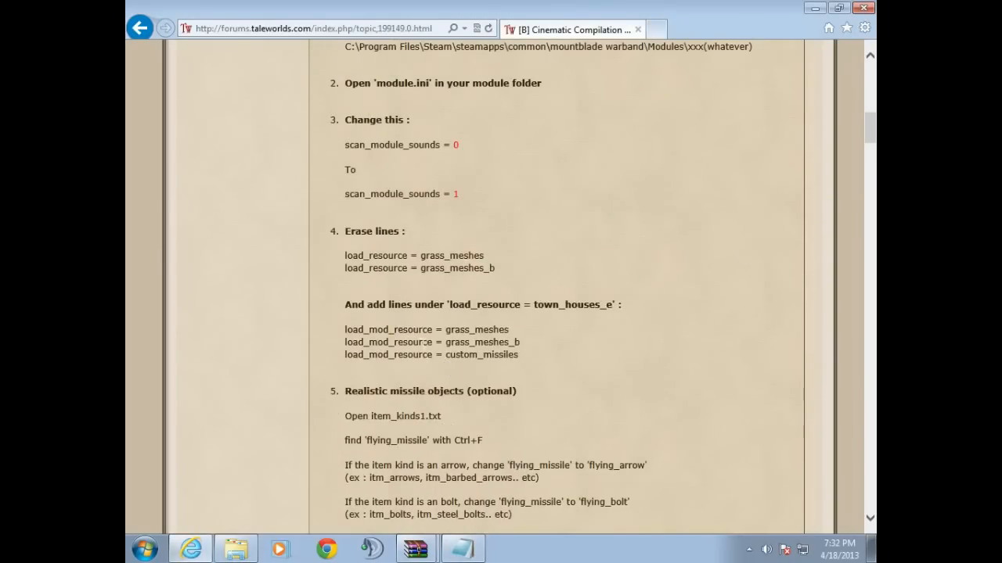
{"action": "mouse_move", "coordinate": [457, 316]}
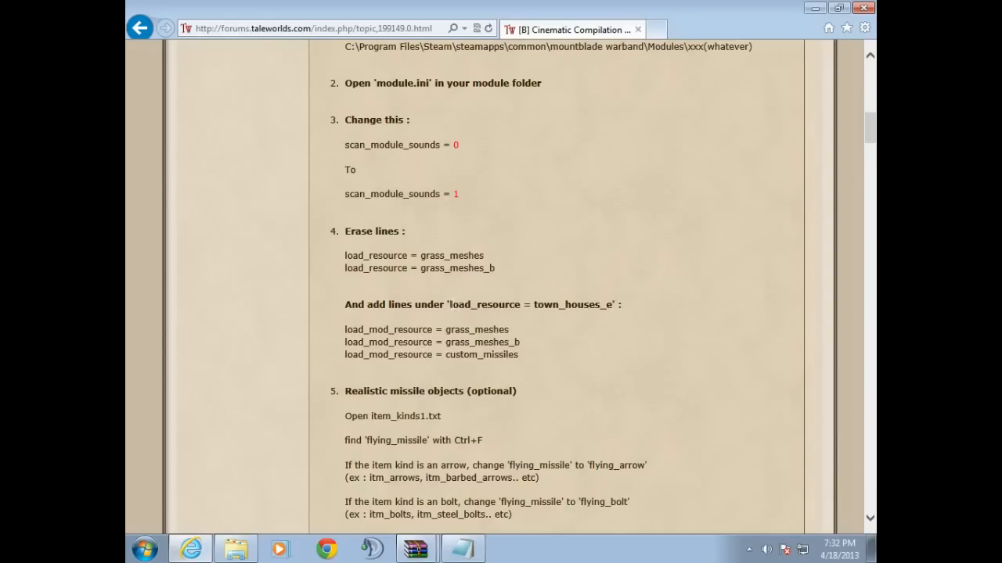
{"action": "mouse_move", "coordinate": [563, 318]}
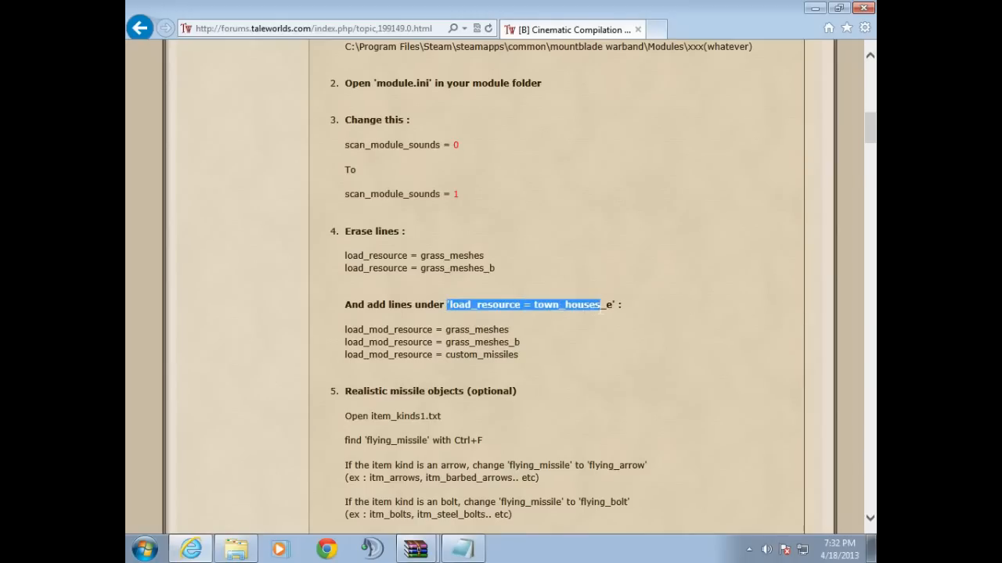
{"action": "left_click", "coordinate": [618, 305]}
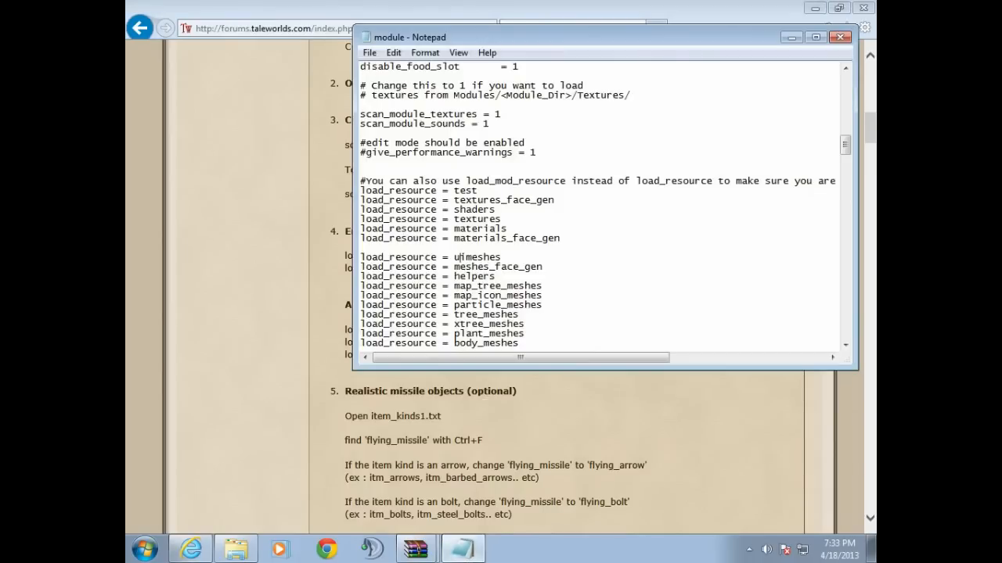
Find 'load_resource = town_houses_e' in module.ini after correcting the search term, and place the cursor at its end
{"action": "key", "text": "ctrl+f"}
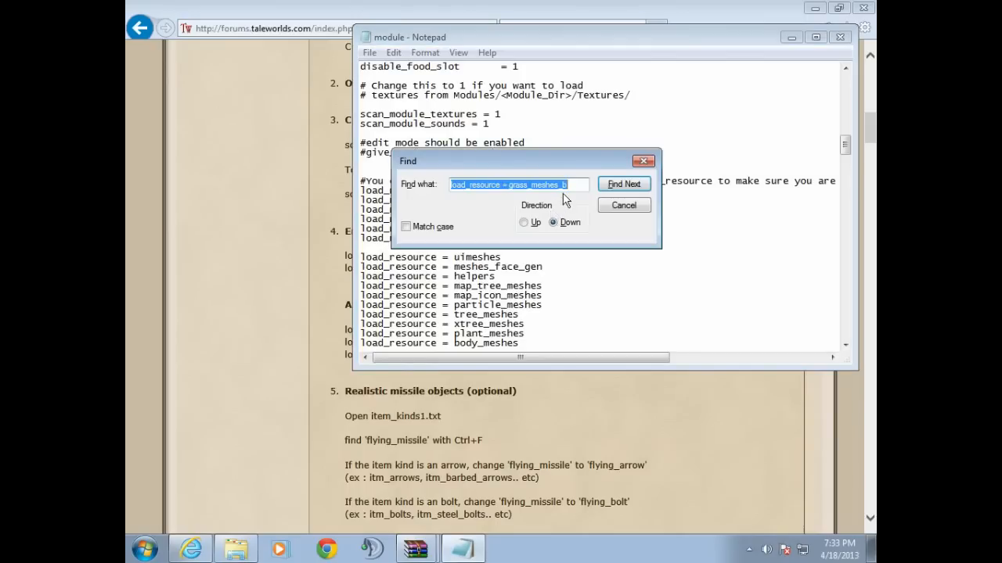
{"action": "left_click", "coordinate": [624, 183]}
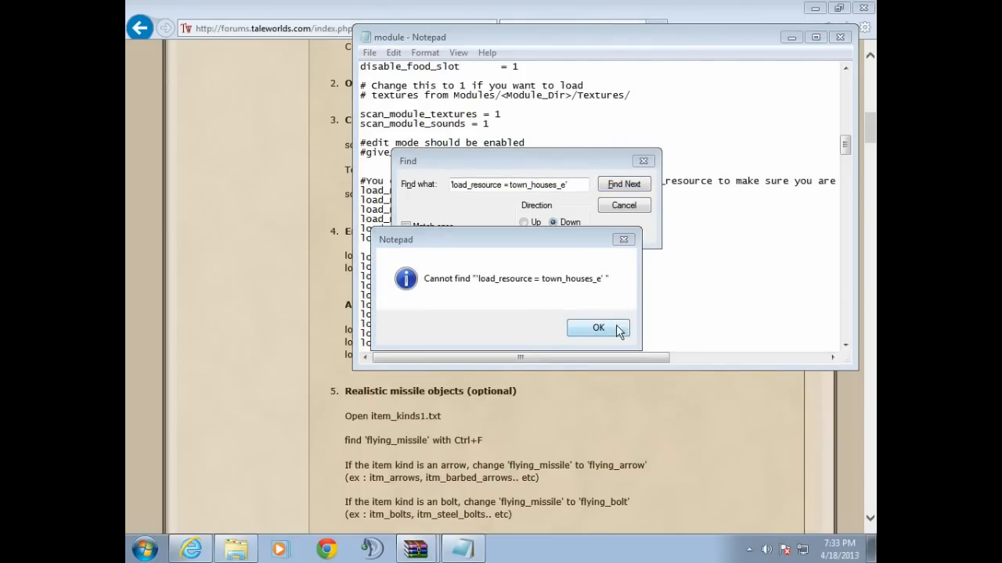
{"action": "left_click", "coordinate": [598, 328]}
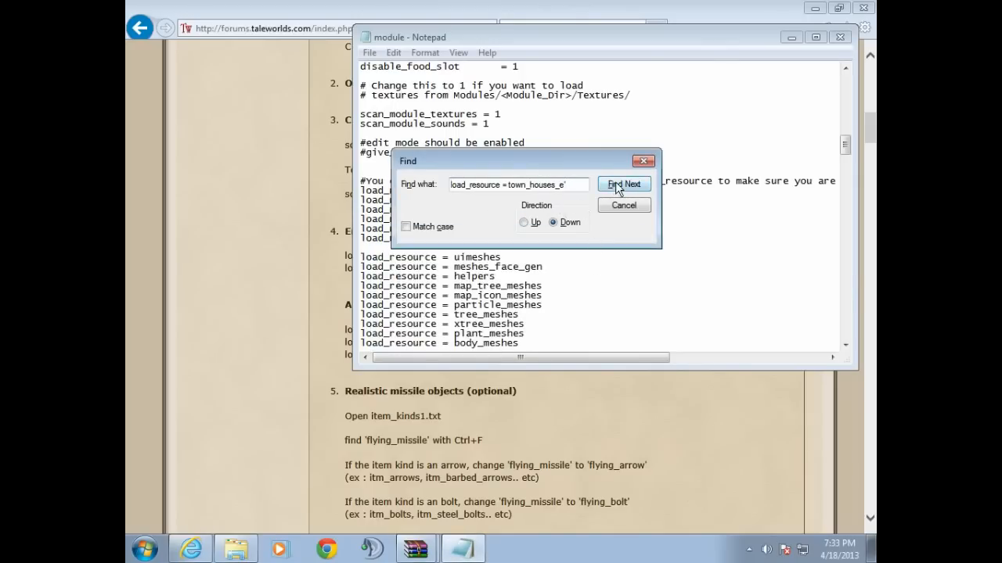
{"action": "left_click", "coordinate": [623, 184]}
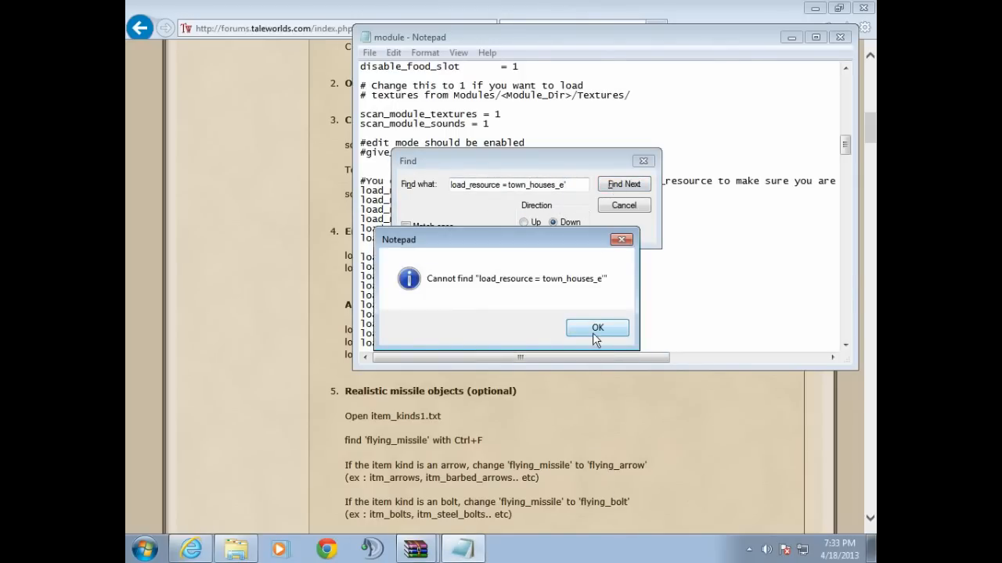
{"action": "left_click", "coordinate": [597, 327]}
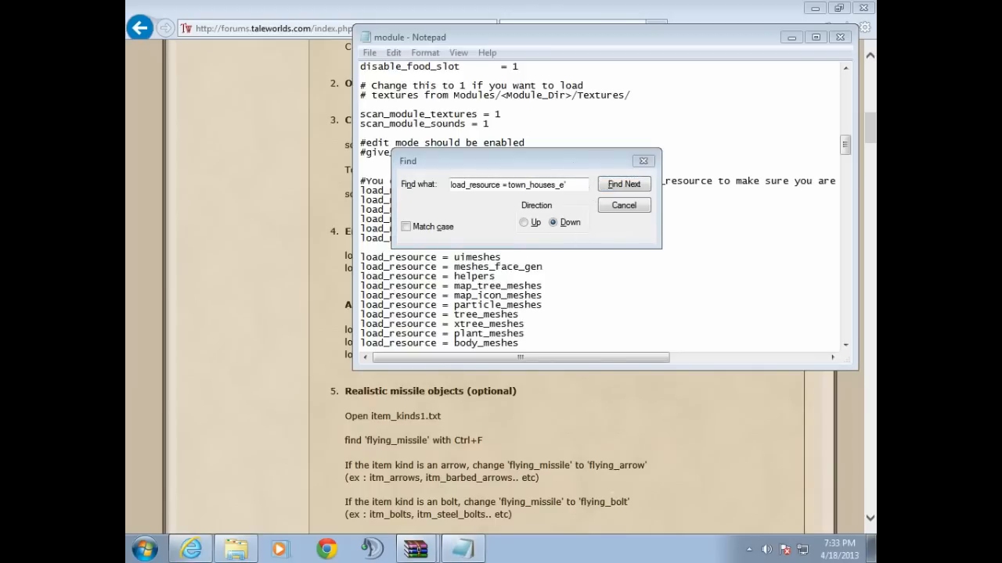
{"action": "left_click", "coordinate": [624, 183]}
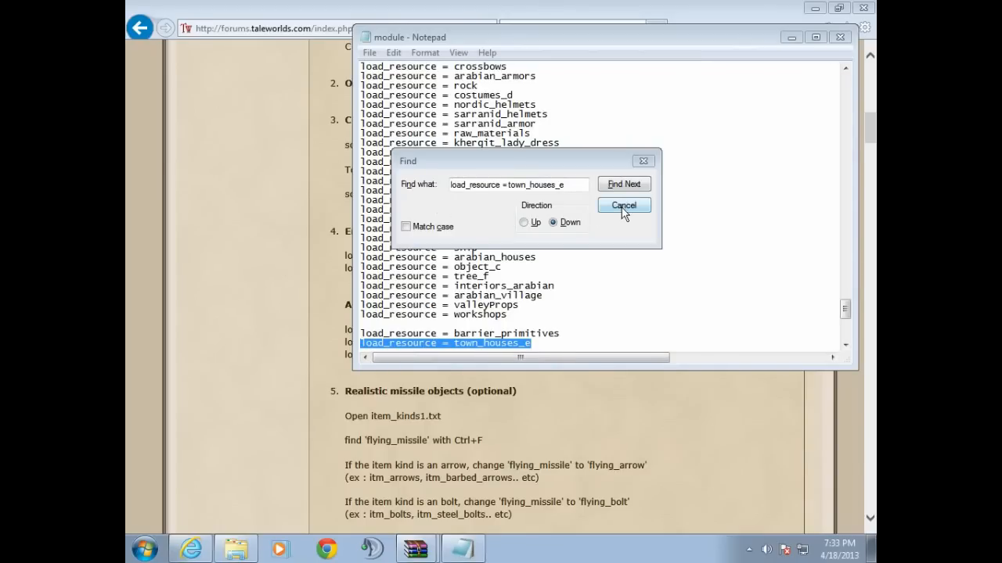
{"action": "left_click", "coordinate": [624, 205]}
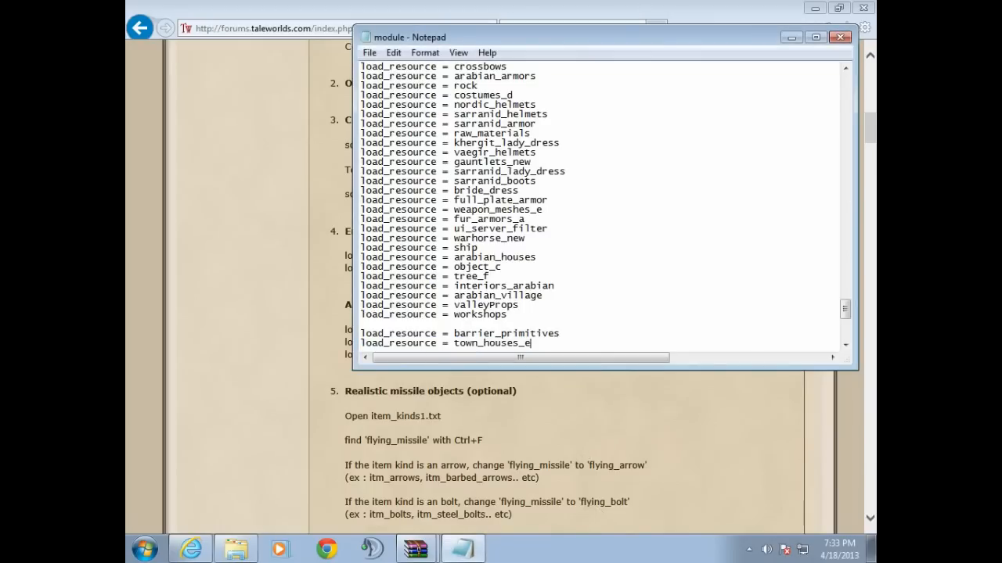
{"action": "left_click", "coordinate": [841, 37]}
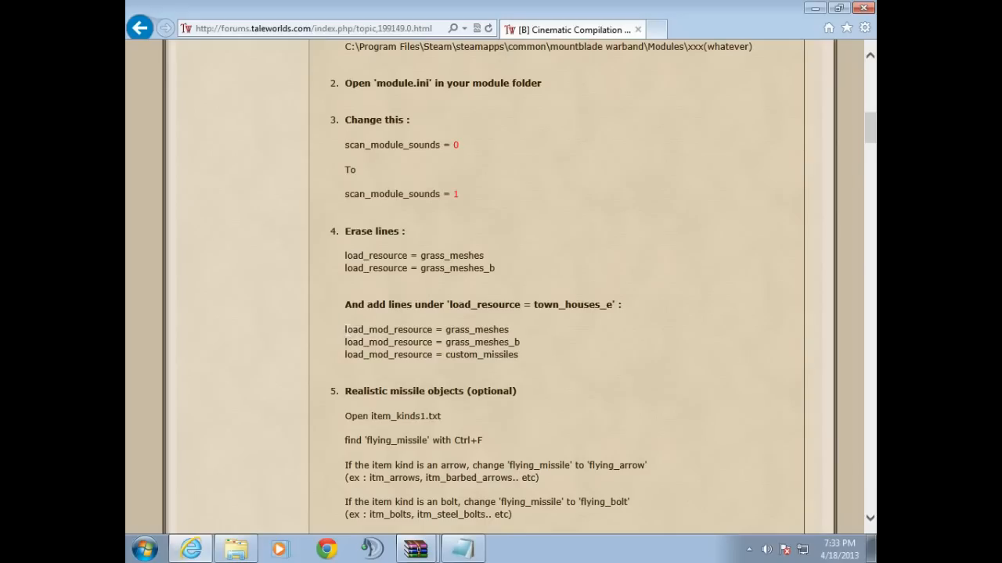
Copy the guide's load_mod_resource lines, including grass_meshes and grass_meshes_b, and paste them below town_houses_e
{"action": "left_click_drag", "start_coordinate": [345, 328], "coordinate": [509, 342]}
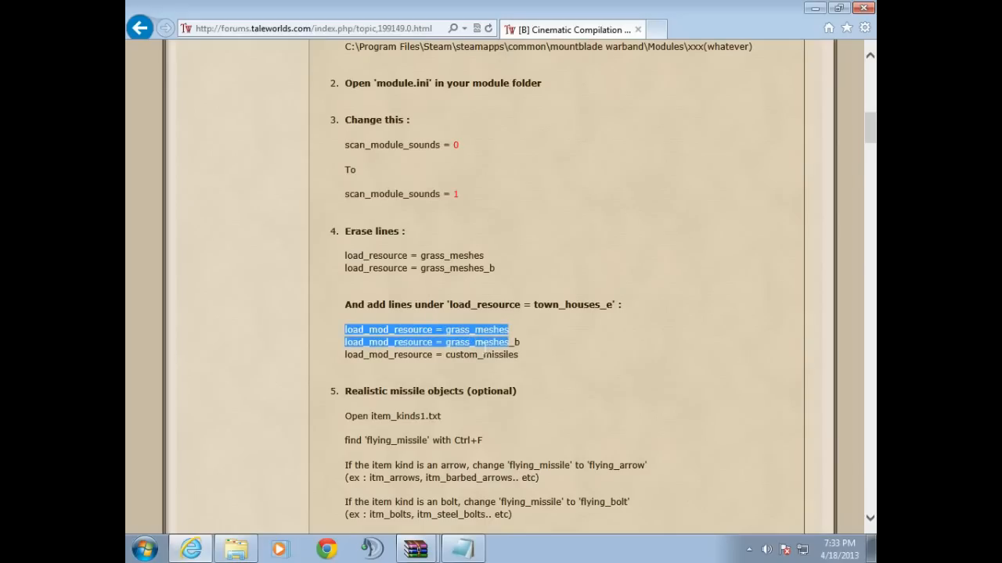
{"action": "right_click", "coordinate": [432, 354]}
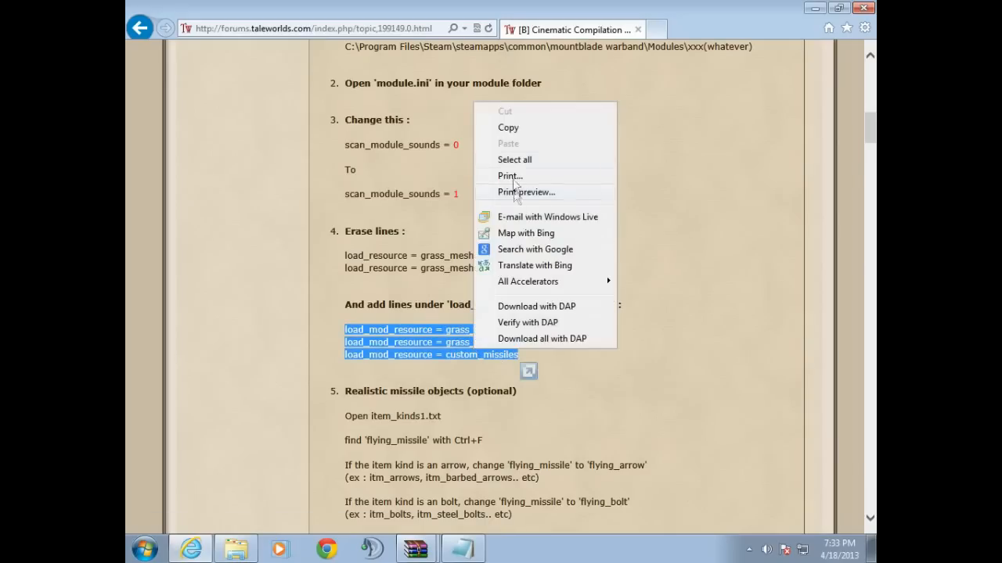
{"action": "left_click", "coordinate": [462, 383]}
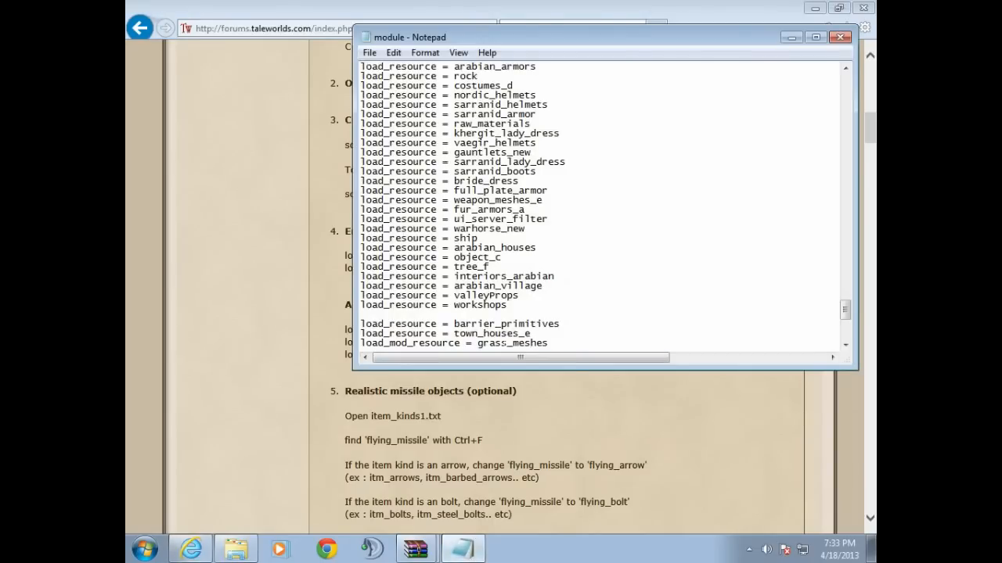
{"action": "left_click", "coordinate": [428, 333]}
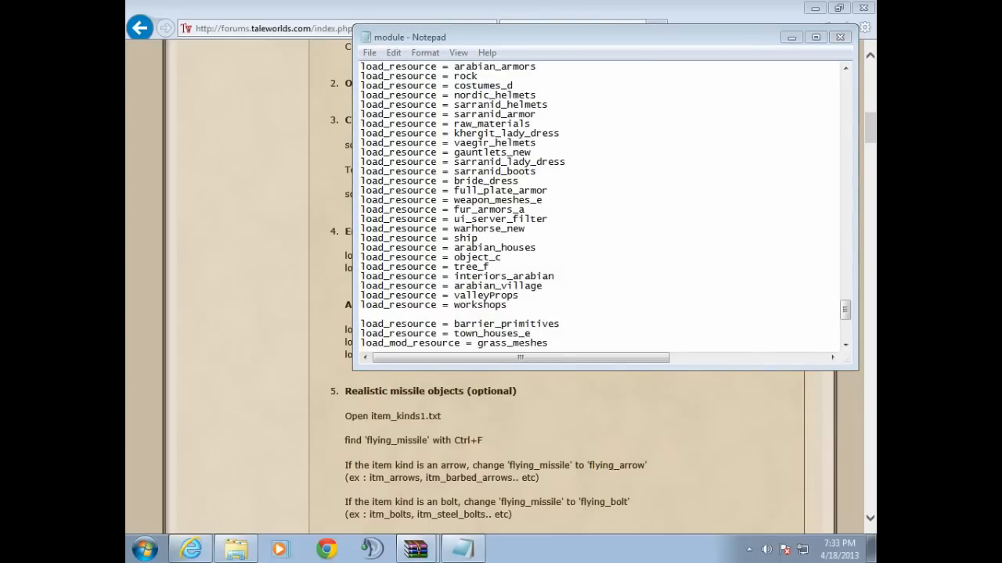
{"action": "left_click", "coordinate": [840, 37]}
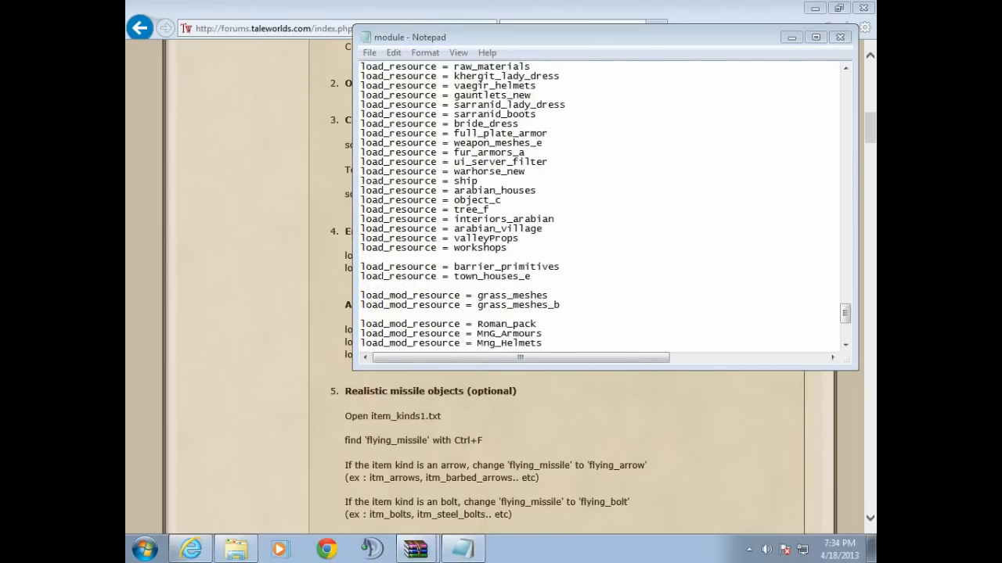
{"action": "mouse_move", "coordinate": [505, 423]}
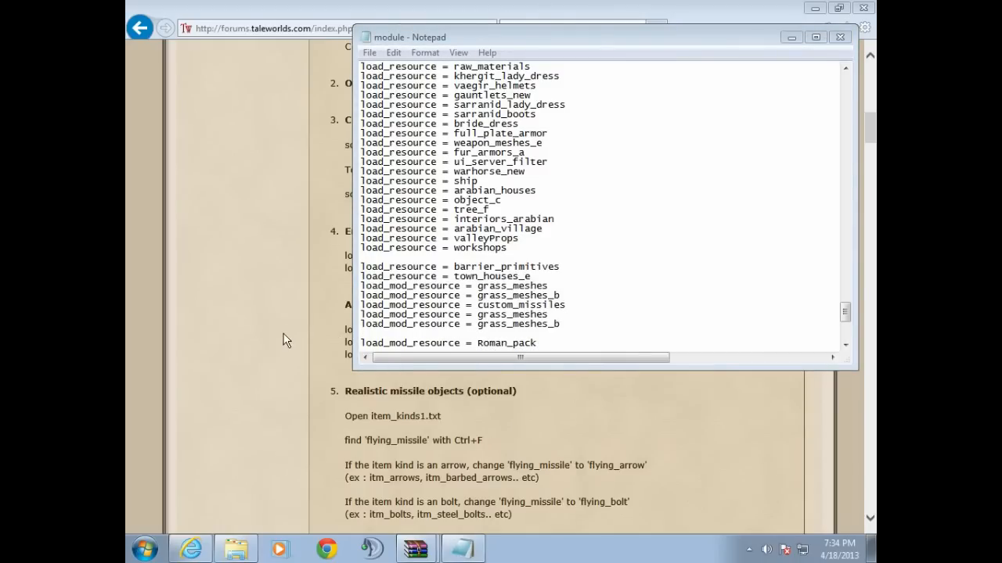
Check that the grass_meshes, grass_meshes_b and custom_missiles lines follow town_houses_e, then return to the guide
{"action": "scroll", "scroll_direction": "down", "scroll_amount": 3}
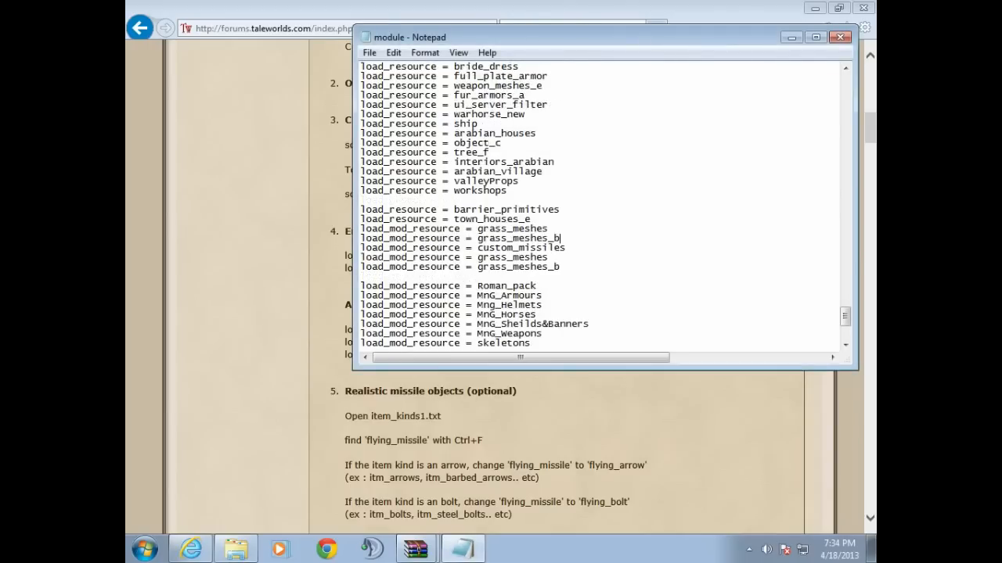
{"action": "scroll", "scroll_direction": "down", "scroll_amount": 3}
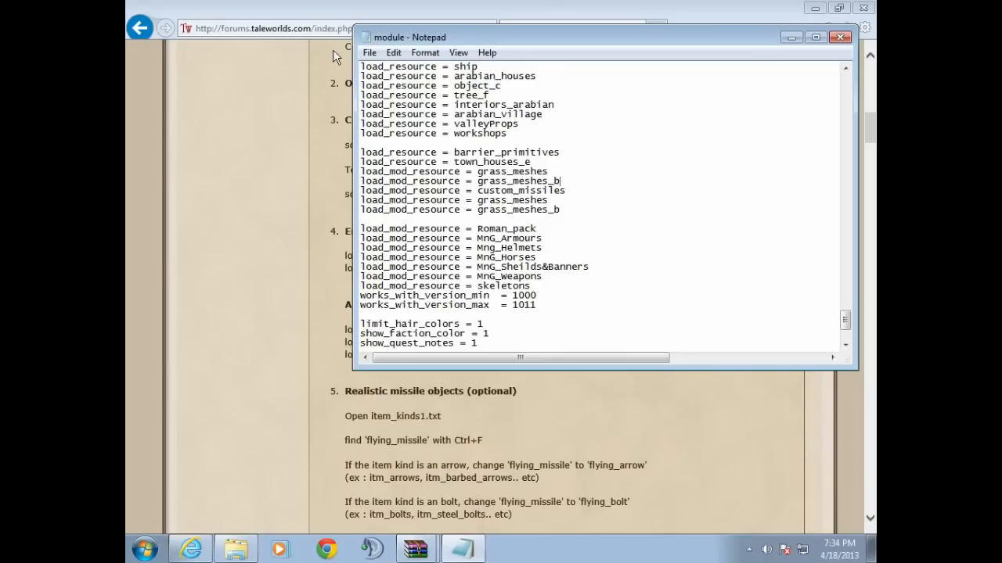
{"action": "left_click", "coordinate": [368, 53]}
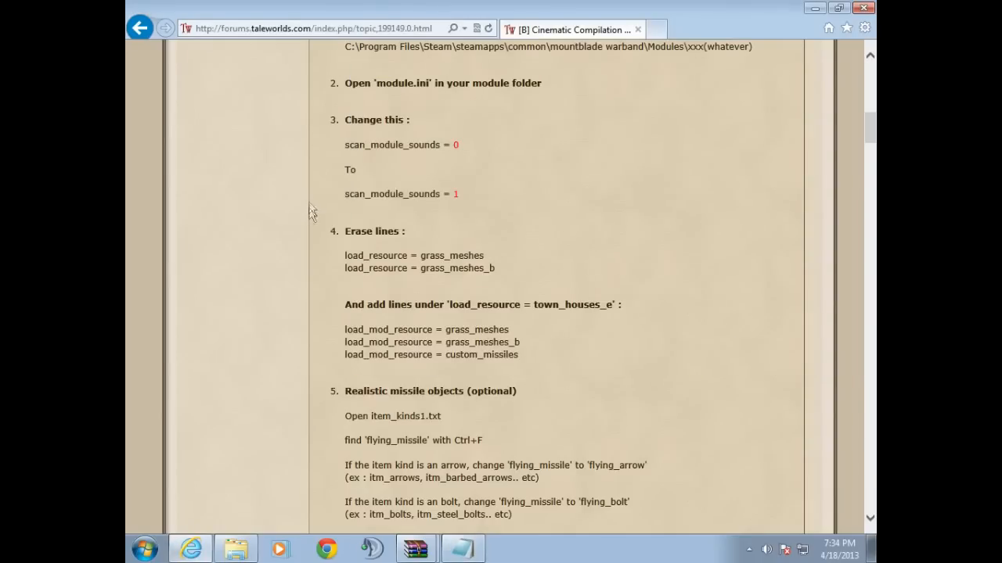
Scroll the forum topic to the optional step 5, Realistic missile objects
{"action": "scroll", "scroll_direction": "down", "scroll_amount": 3}
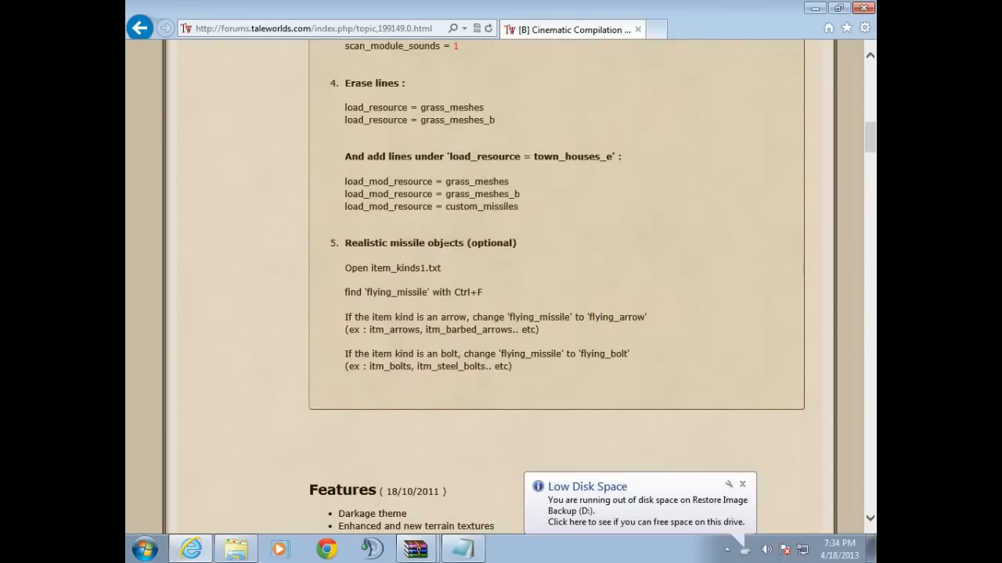
{"action": "left_click", "coordinate": [742, 484]}
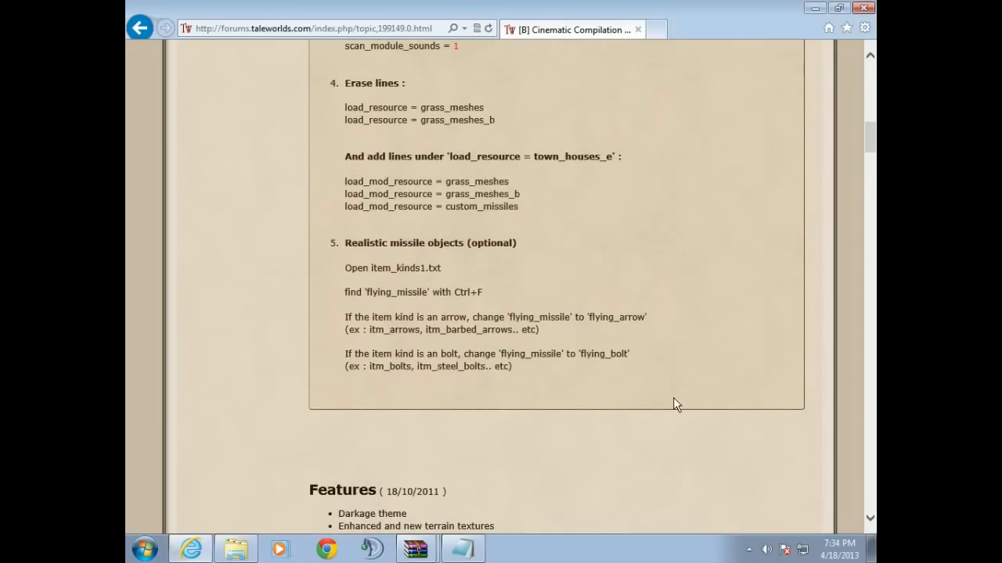
{"action": "mouse_move", "coordinate": [392, 286]}
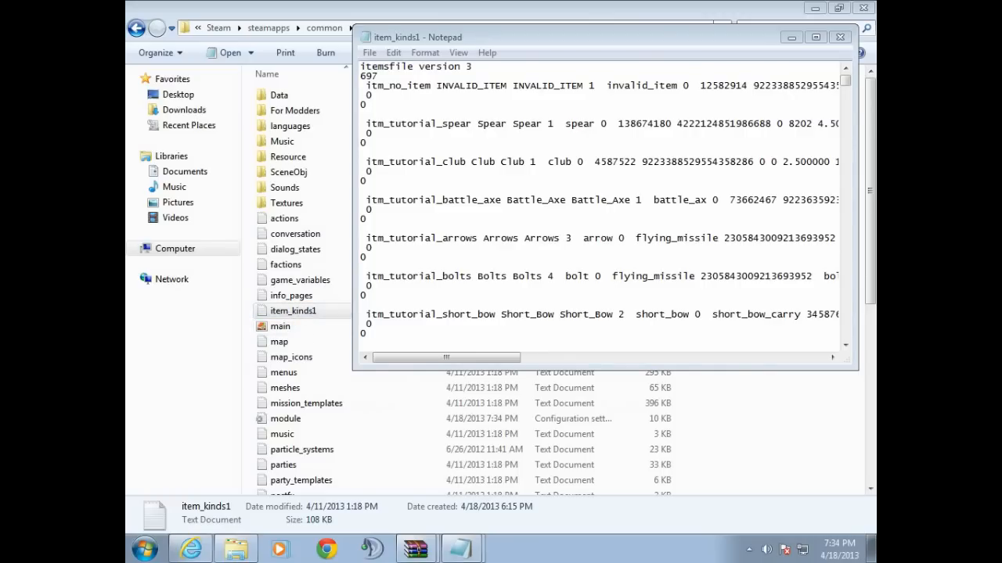
{"action": "mouse_move", "coordinate": [630, 456]}
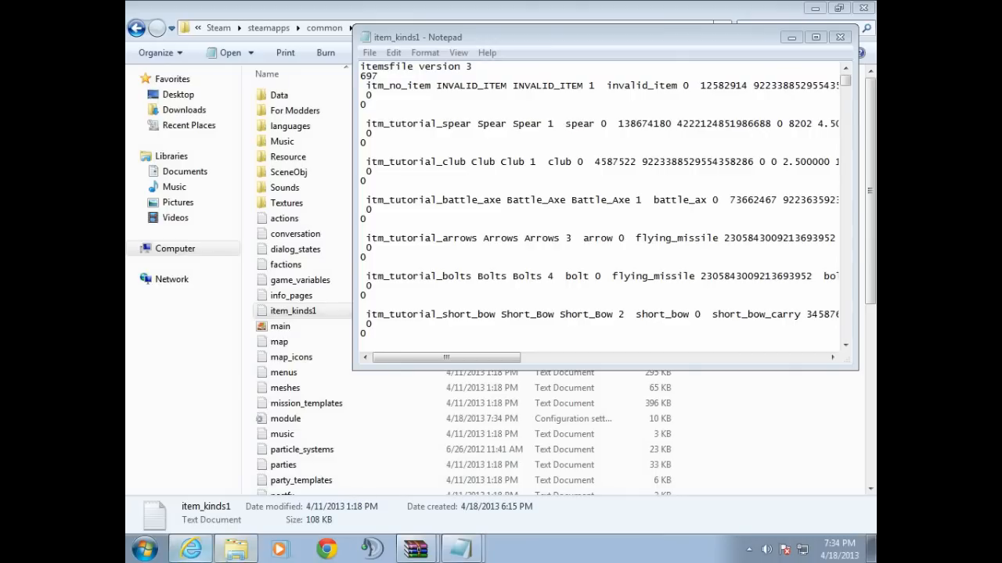
Return to the forum's step 5 after opening item_kinds1.txt from the module folder
{"action": "left_click", "coordinate": [190, 548]}
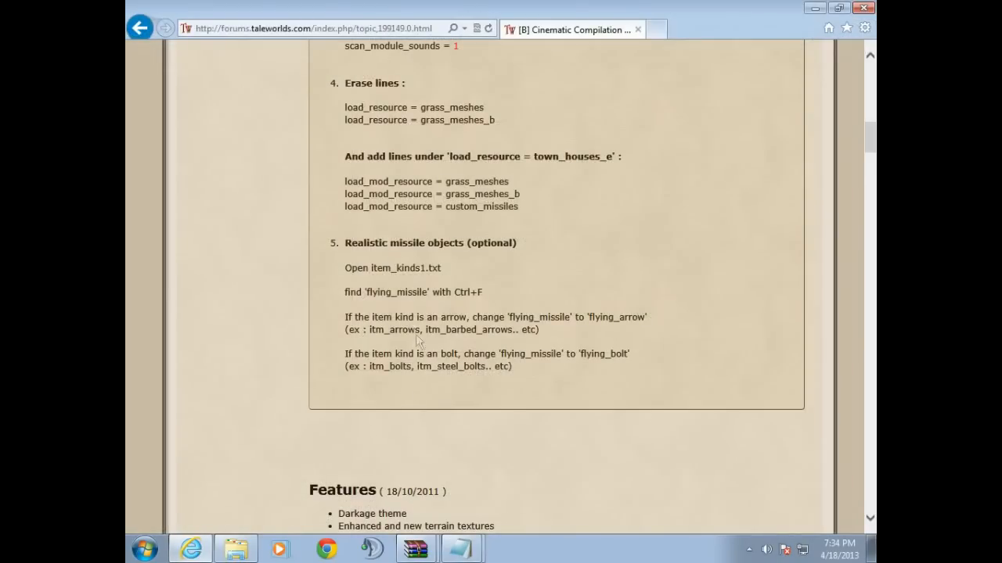
{"action": "mouse_move", "coordinate": [485, 294]}
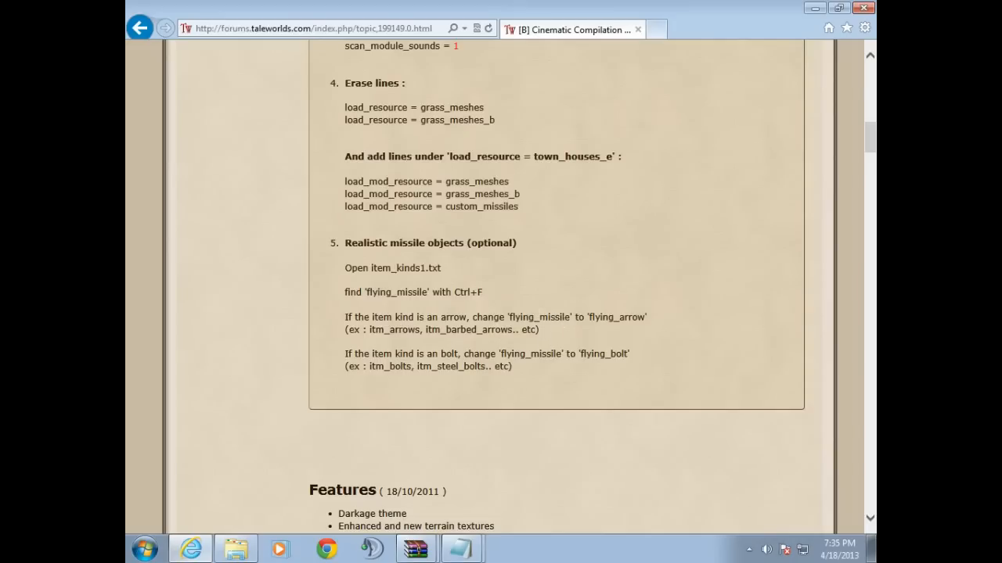
{"action": "mouse_move", "coordinate": [568, 332]}
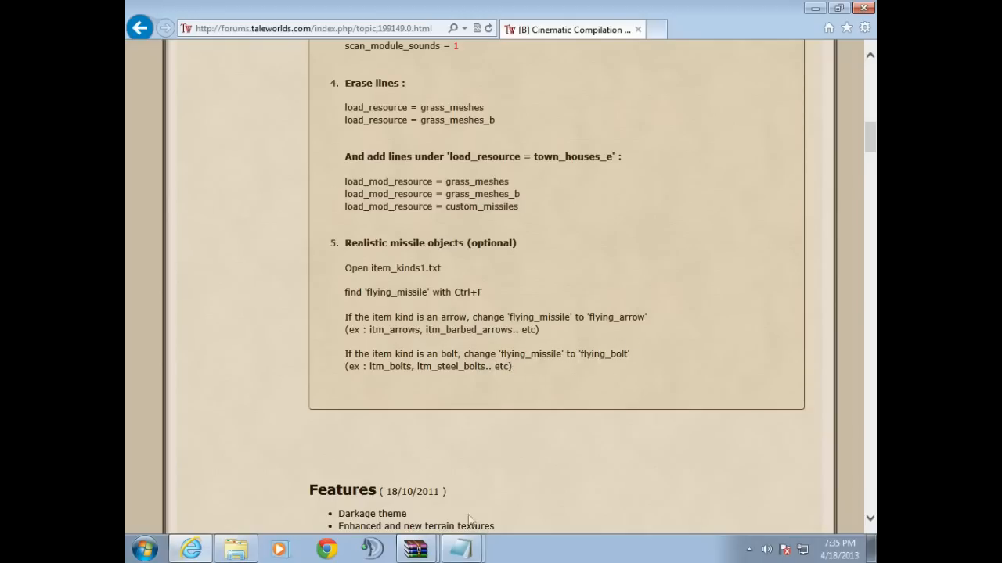
{"action": "mouse_move", "coordinate": [509, 552]}
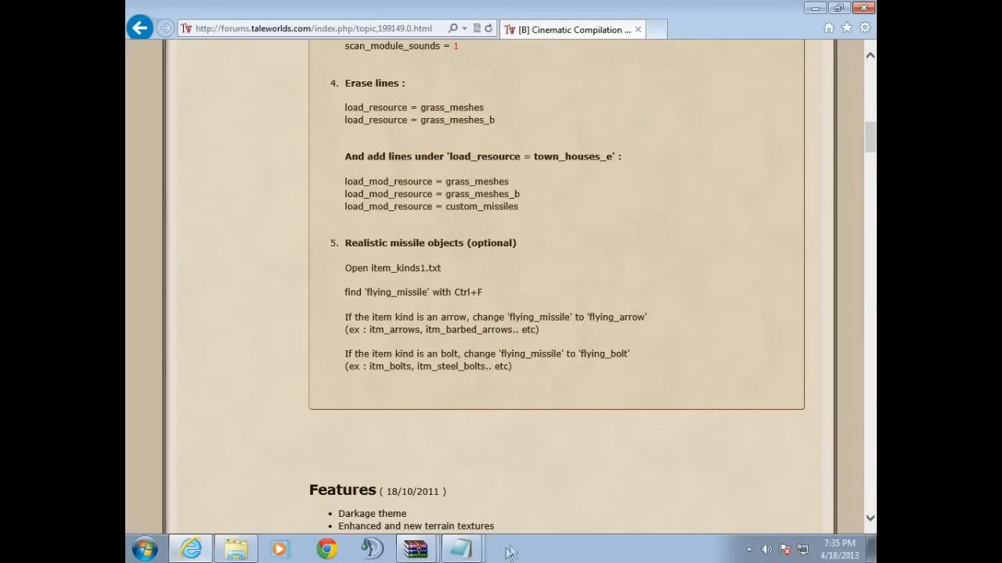